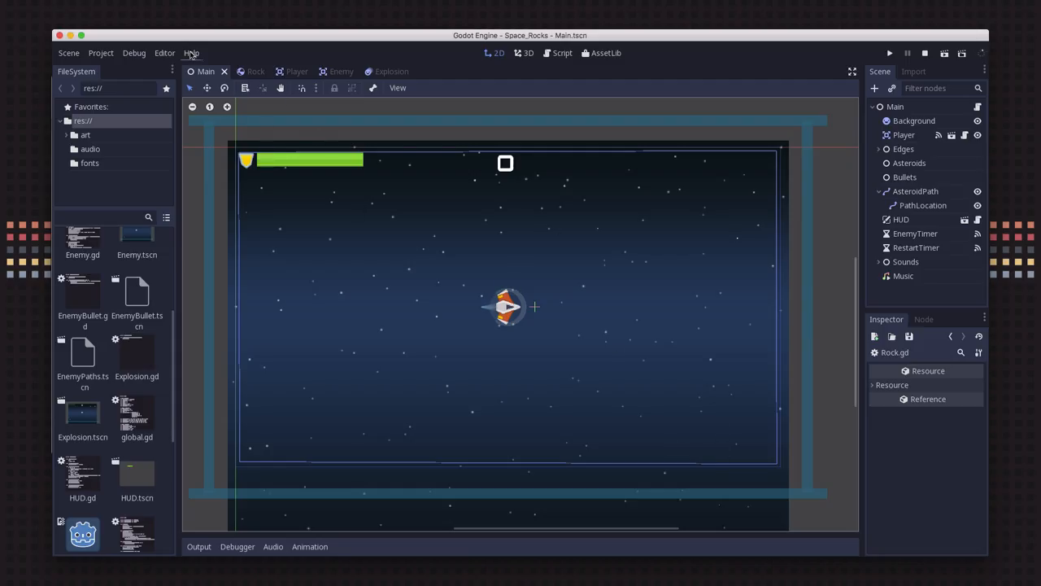
Step: Show the About dialog with the Godot version and authors list via the Help menu
left_click(192, 52)
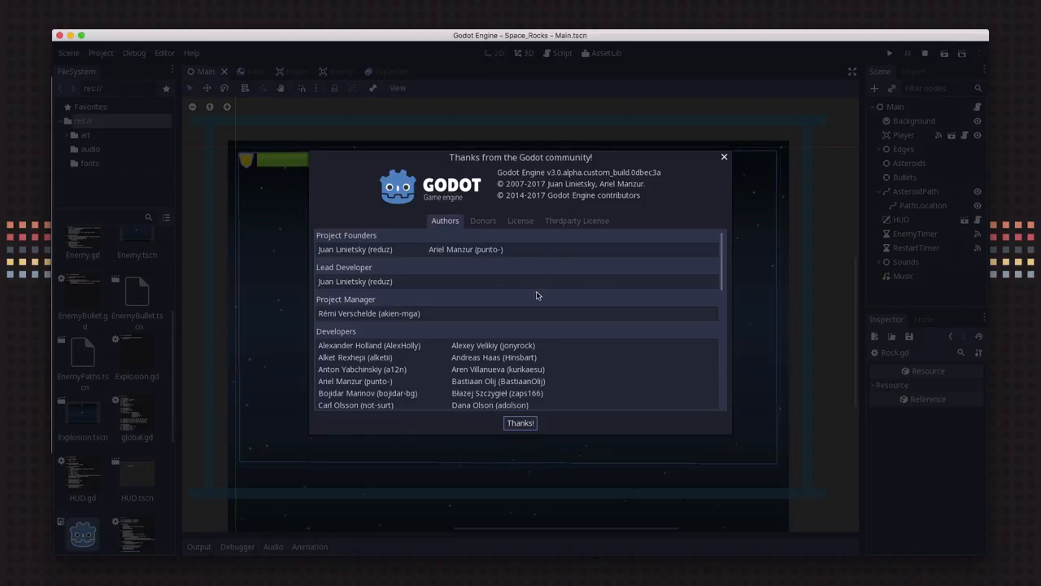
mouse_move(590, 306)
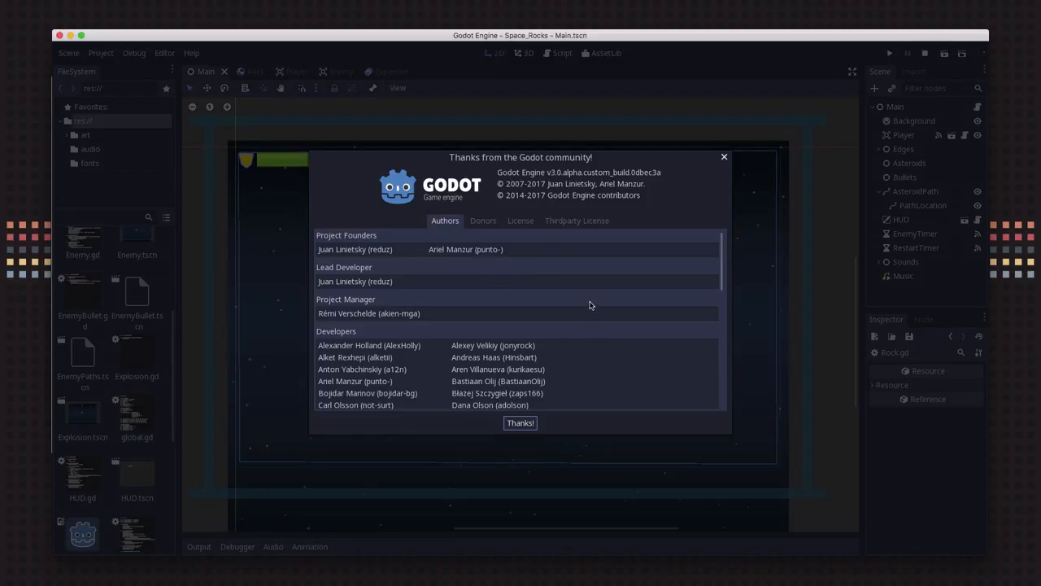
mouse_move(553, 188)
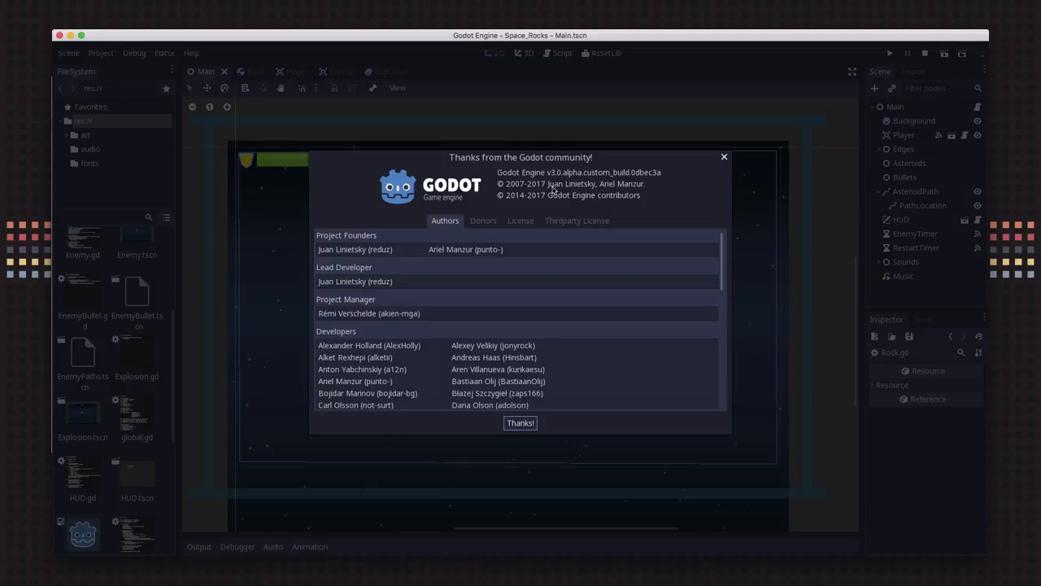
mouse_move(546, 219)
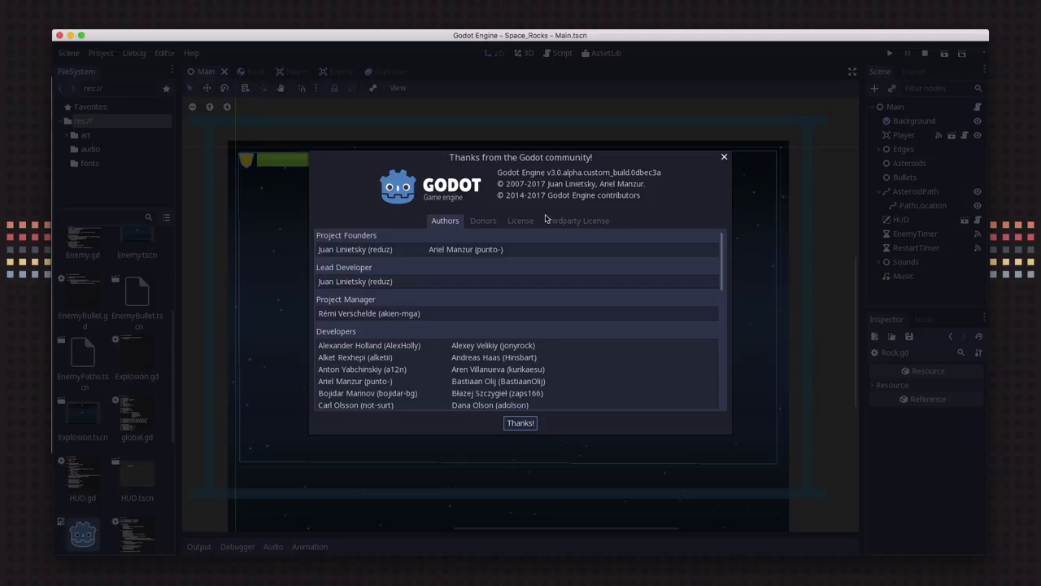
mouse_move(537, 409)
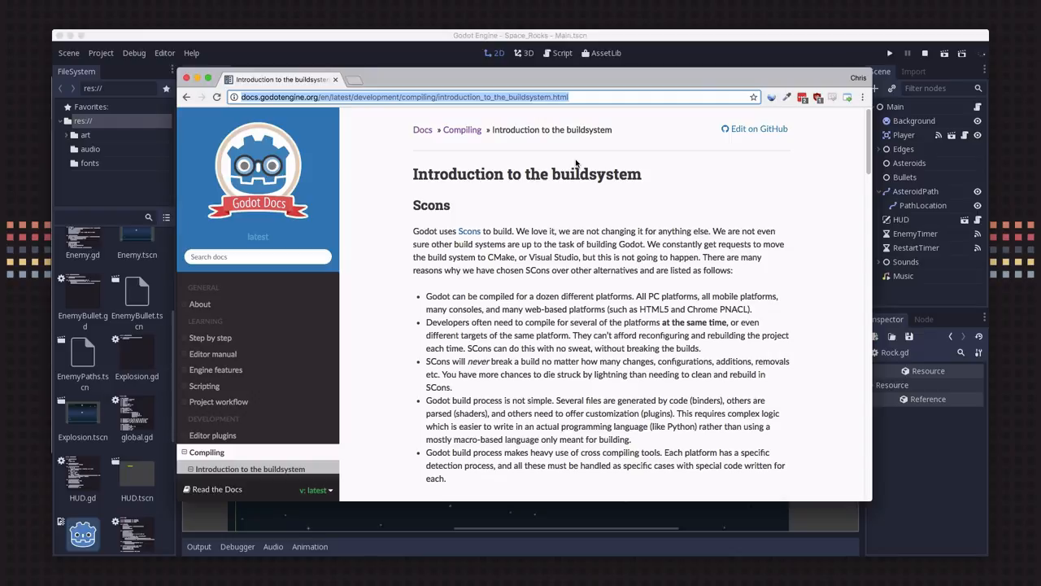
mouse_move(280, 173)
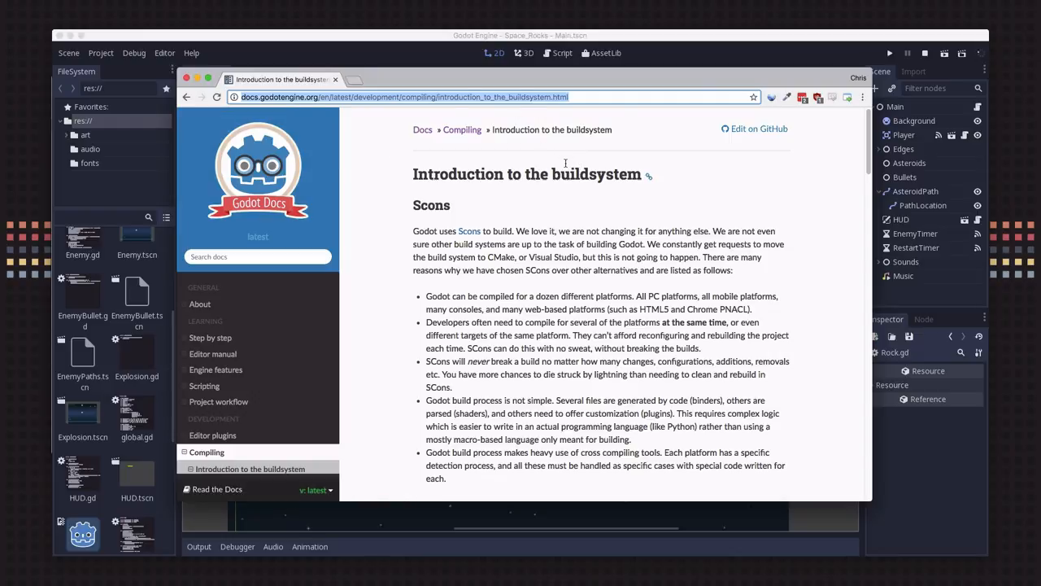
mouse_move(626, 371)
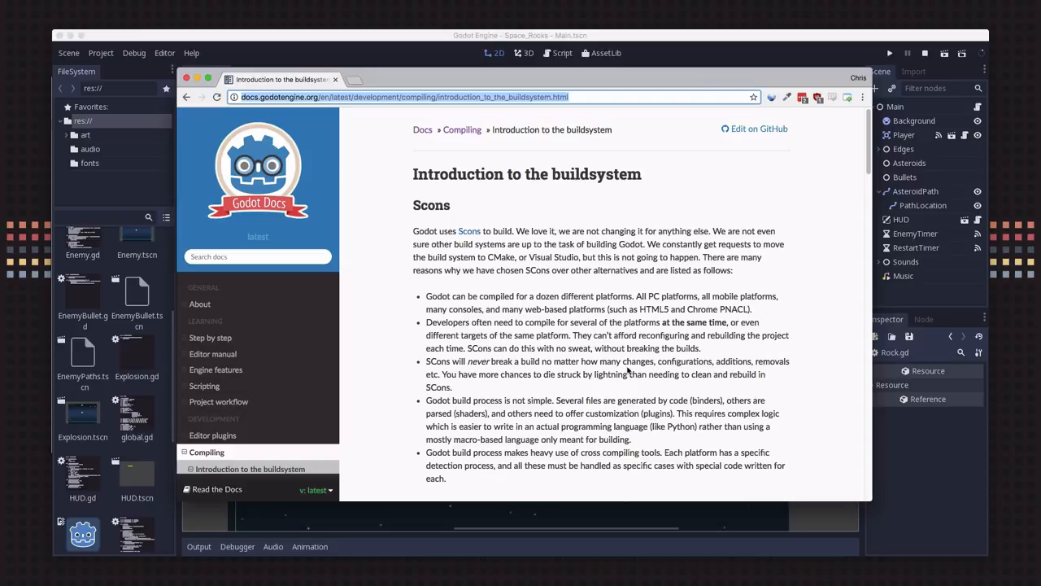
mouse_move(596, 305)
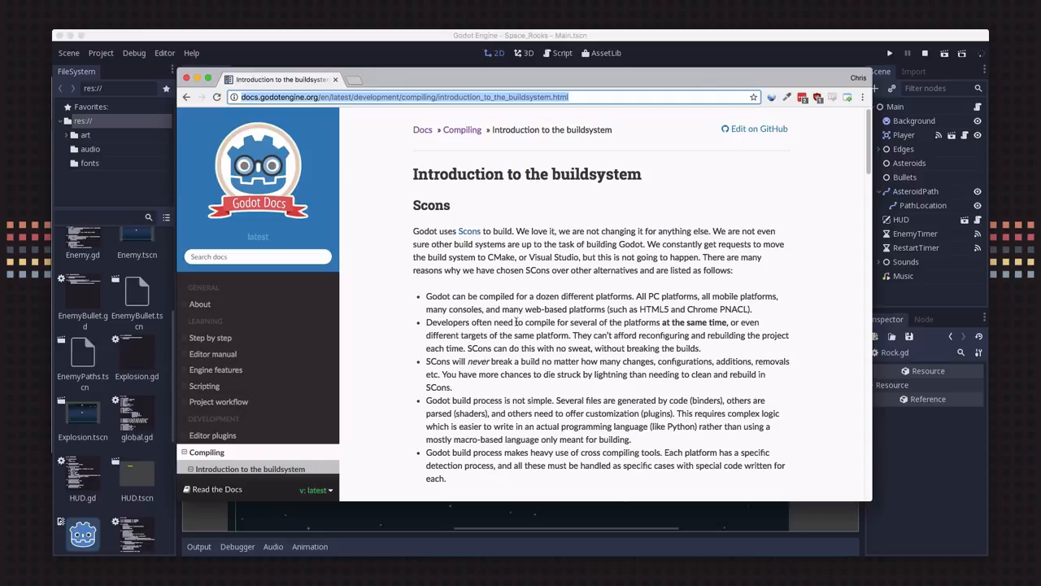
mouse_move(573, 273)
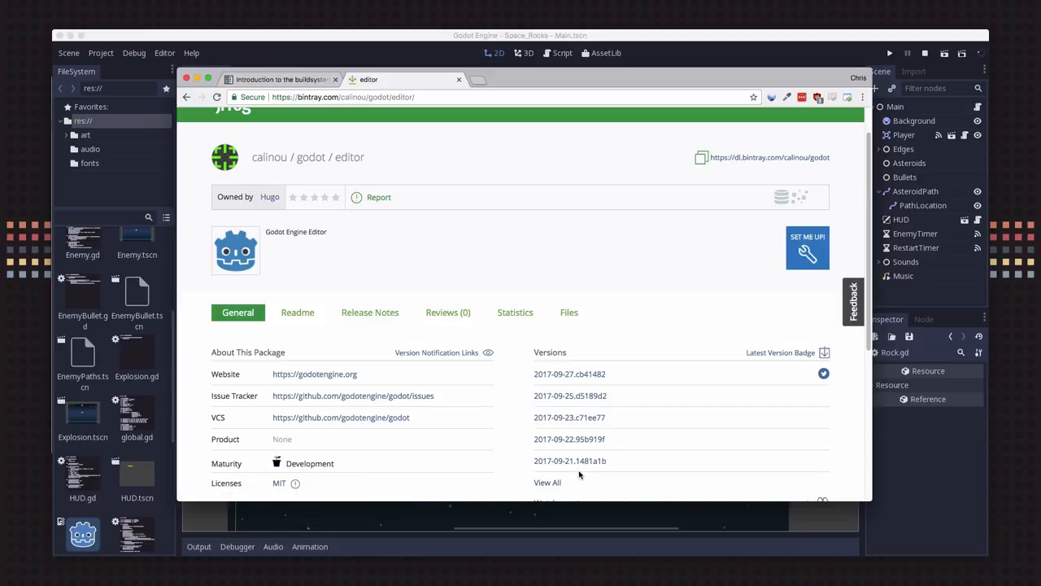
Step: Scroll down the calinou/godot/editor package page to its dated Versions list
scroll("down", 3)
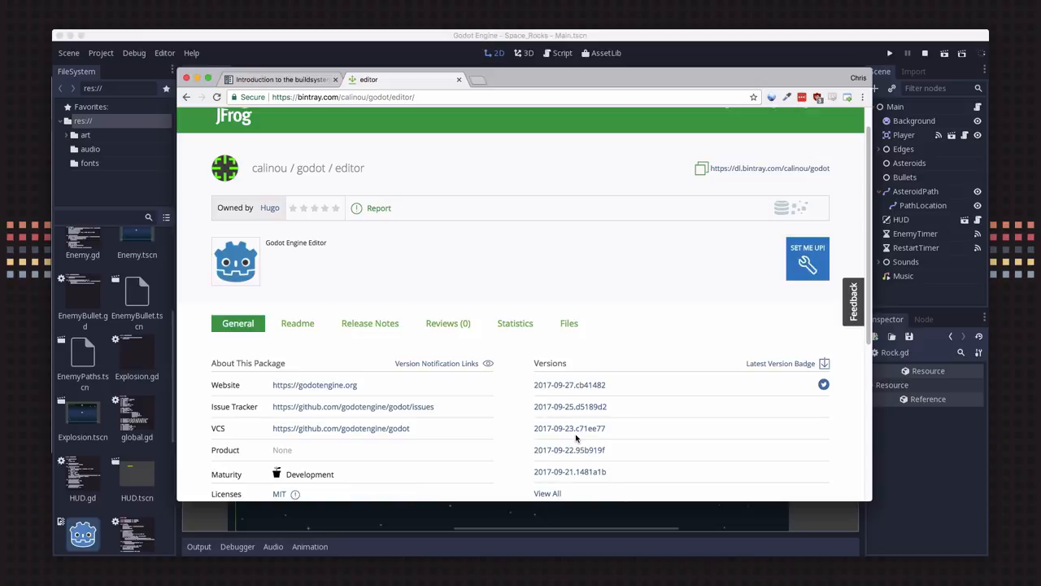
scroll("down", 3)
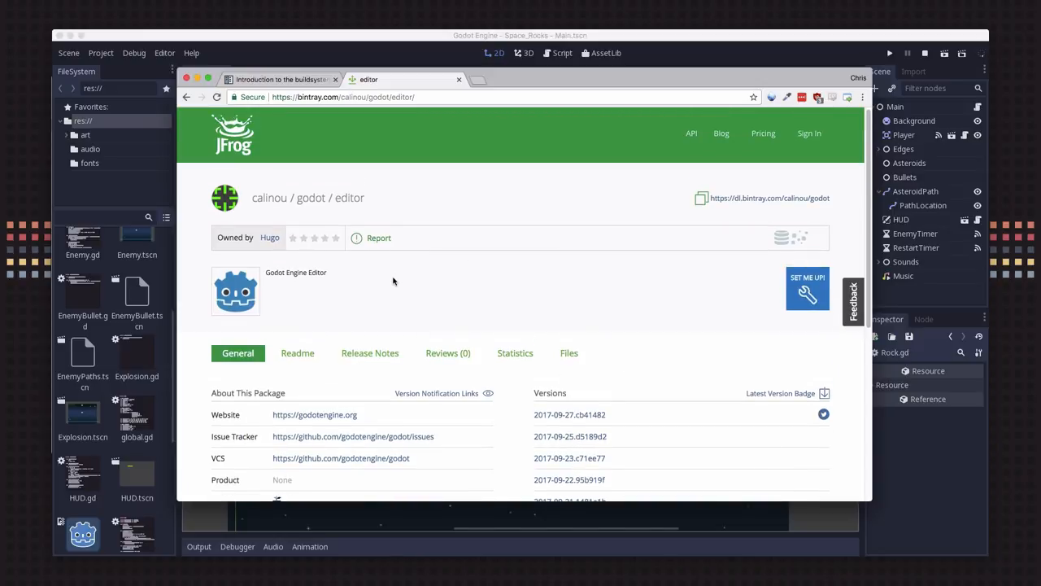
mouse_move(350, 112)
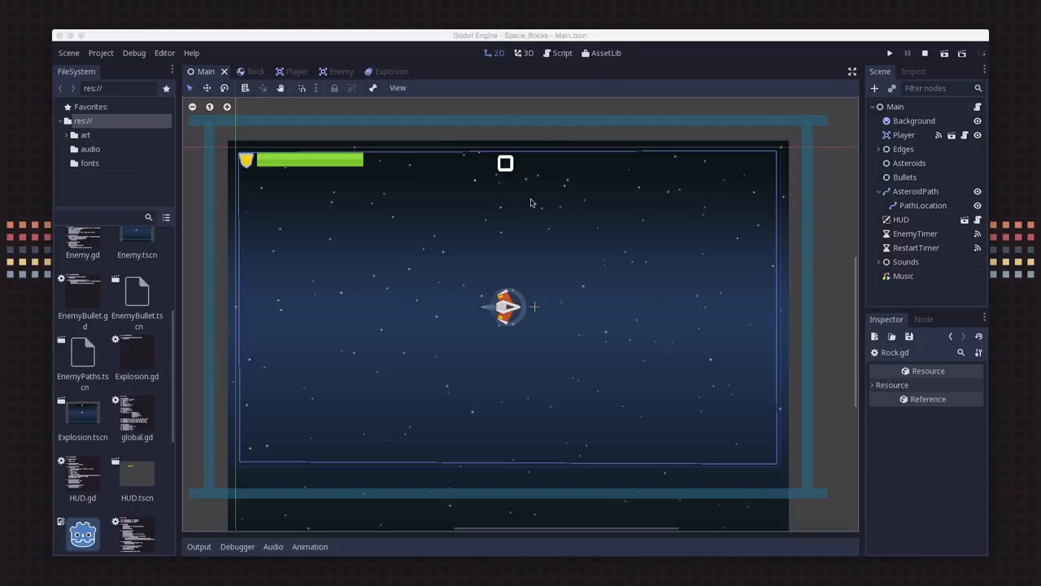
mouse_move(324, 296)
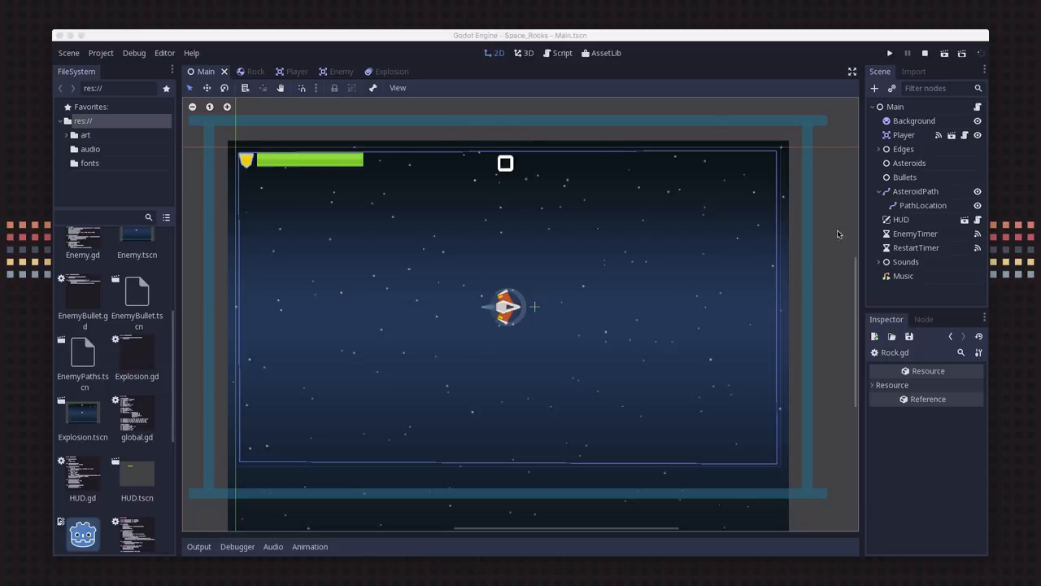
mouse_move(929, 387)
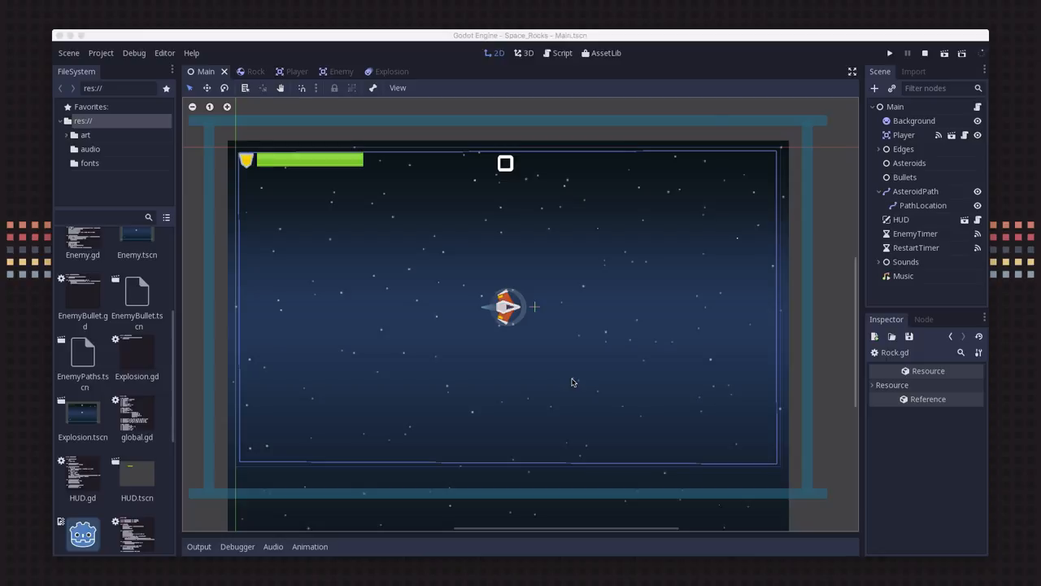
mouse_move(648, 404)
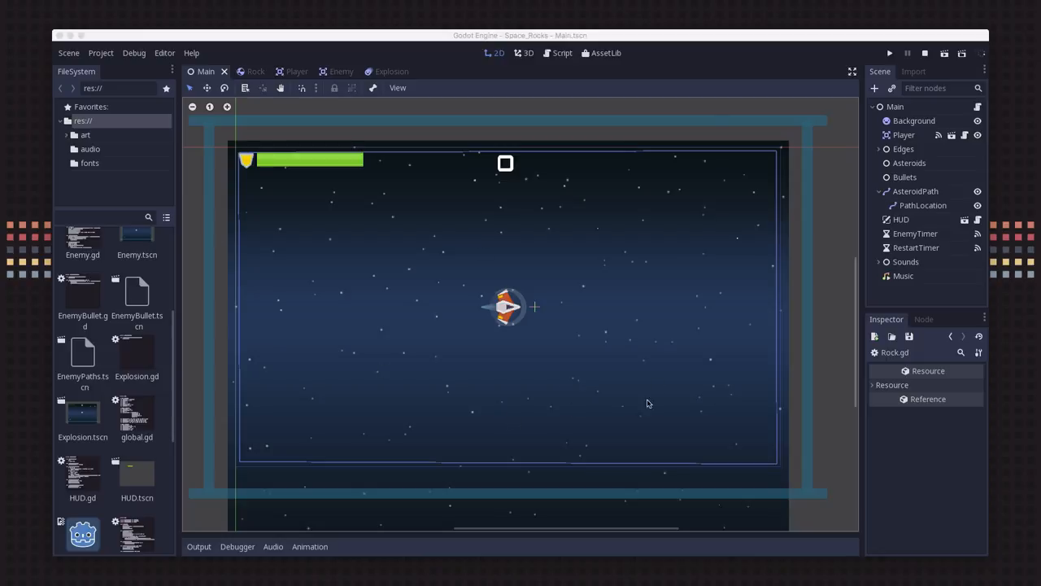
mouse_move(647, 341)
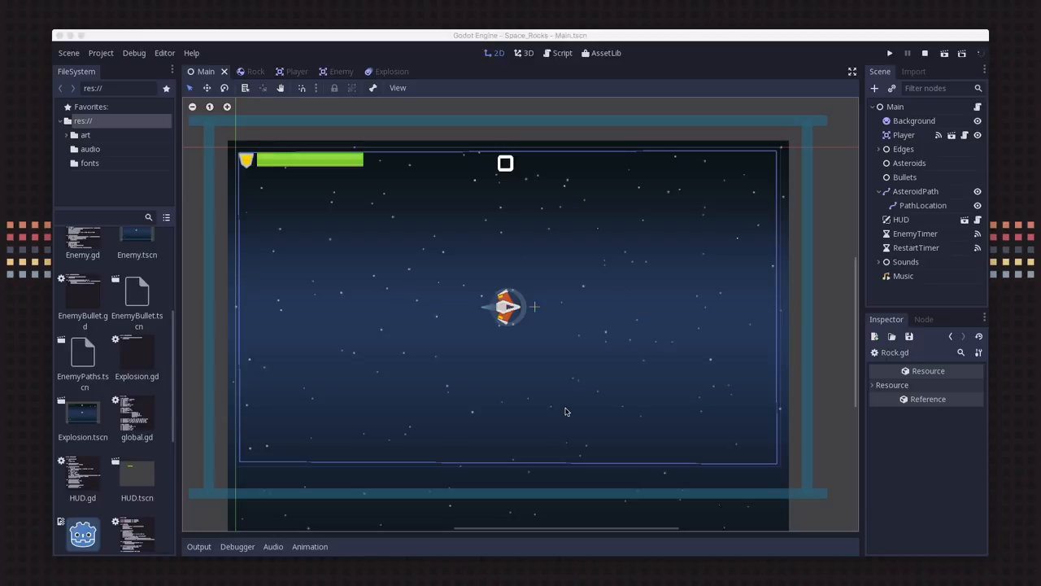
mouse_move(561, 411)
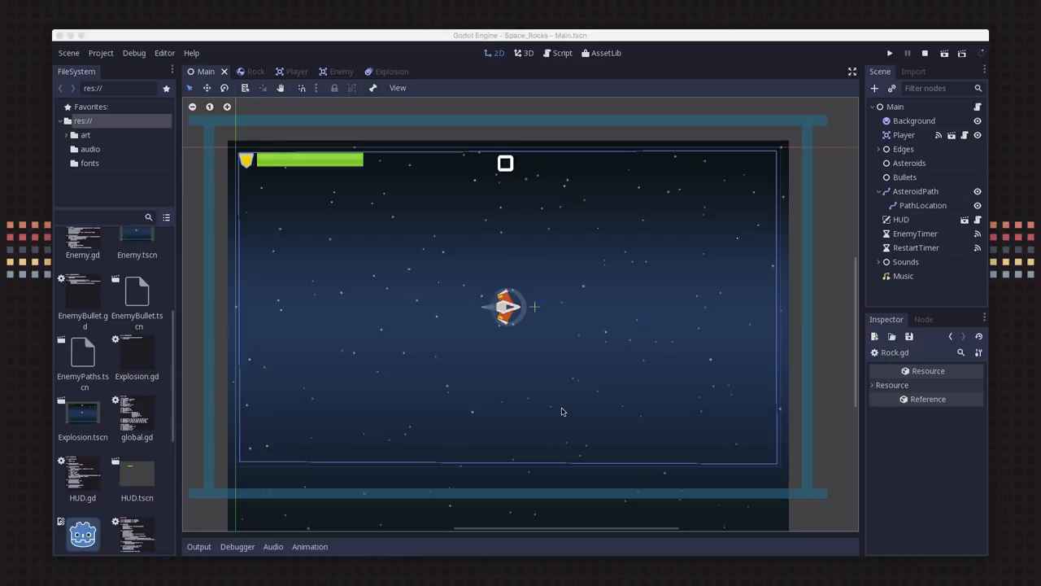
mouse_move(536, 340)
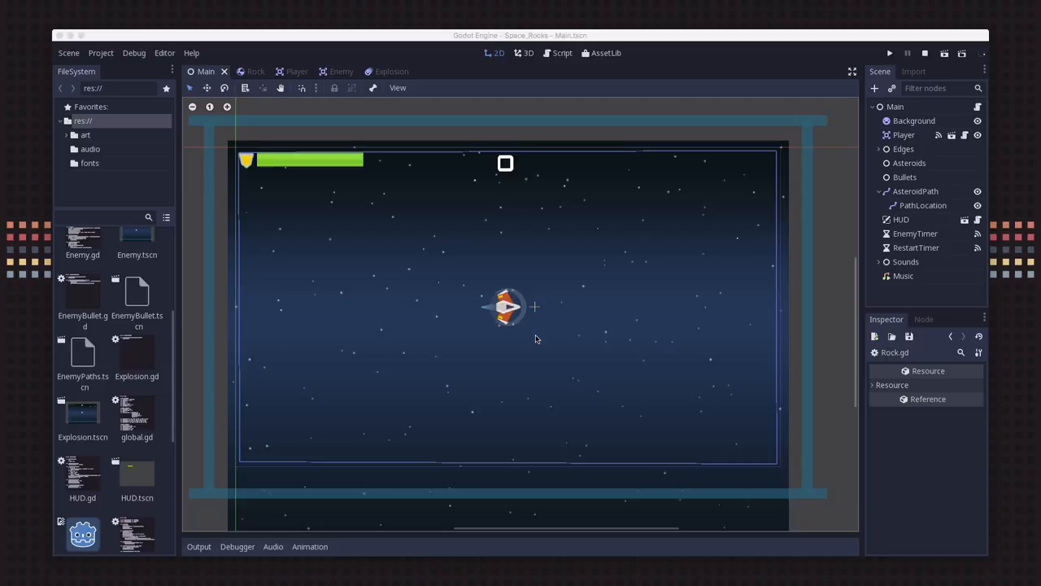
mouse_move(527, 308)
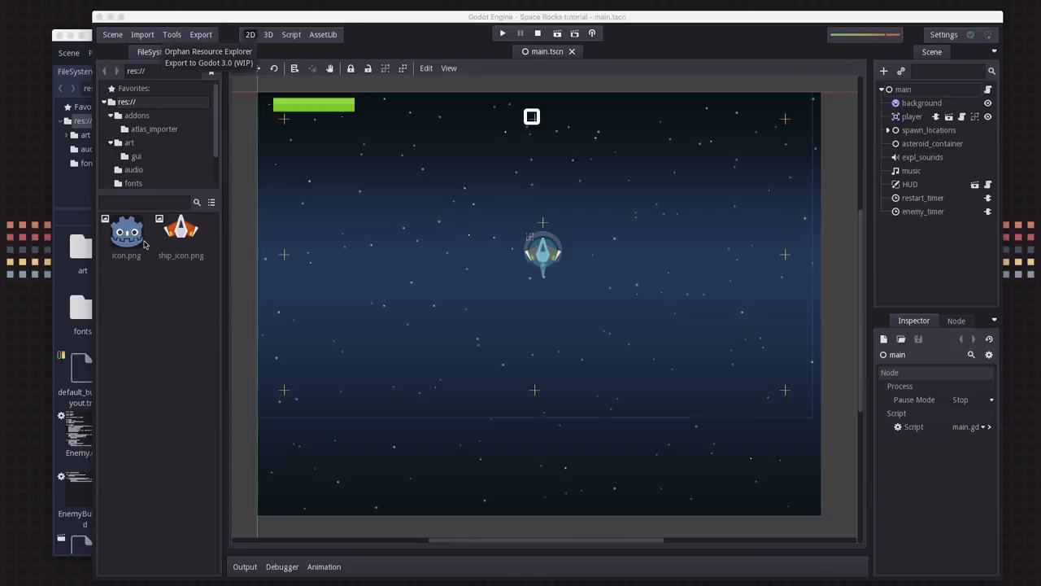
mouse_move(241, 235)
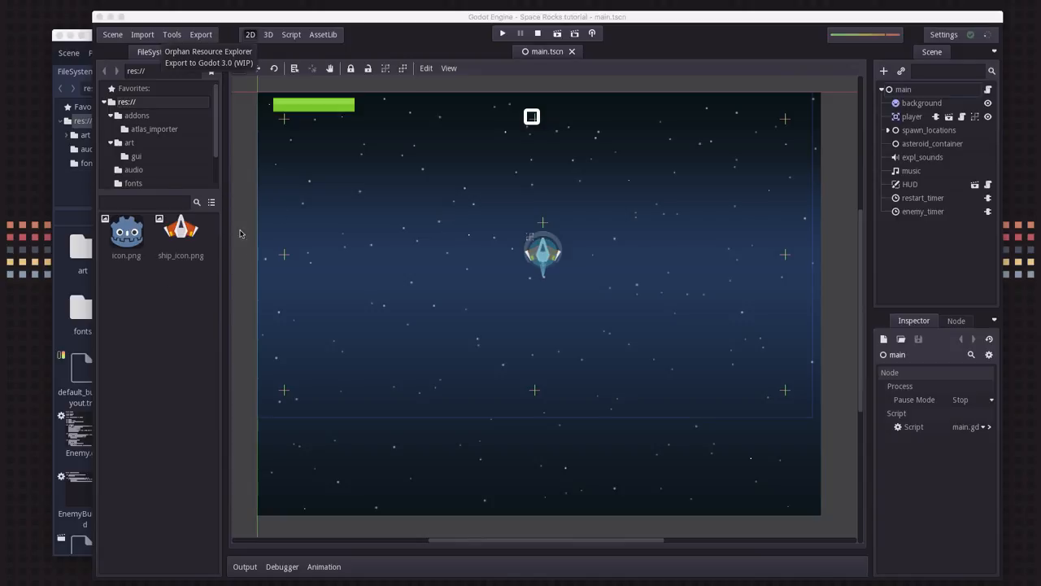
mouse_move(205, 168)
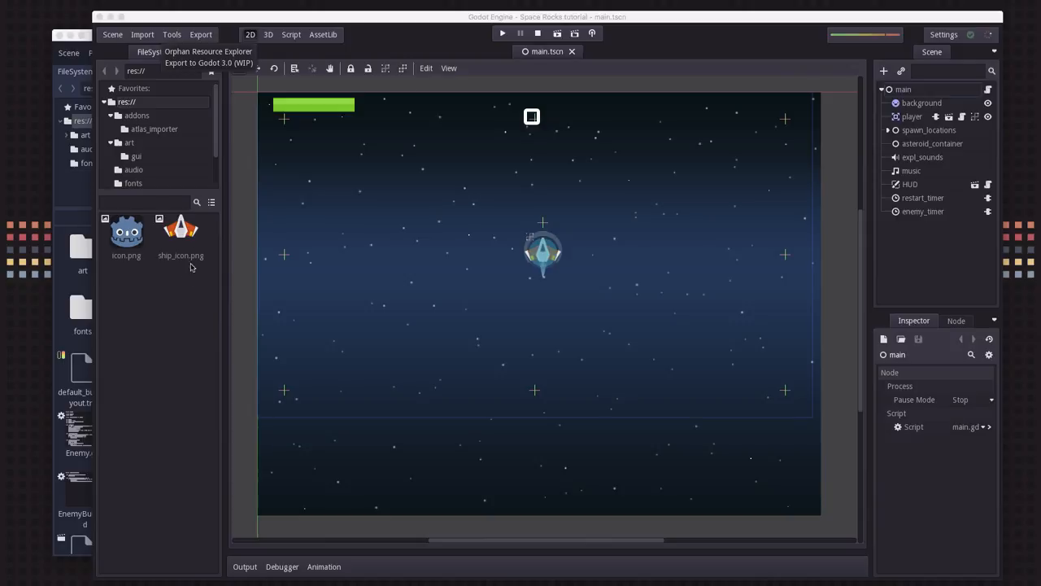
mouse_move(179, 242)
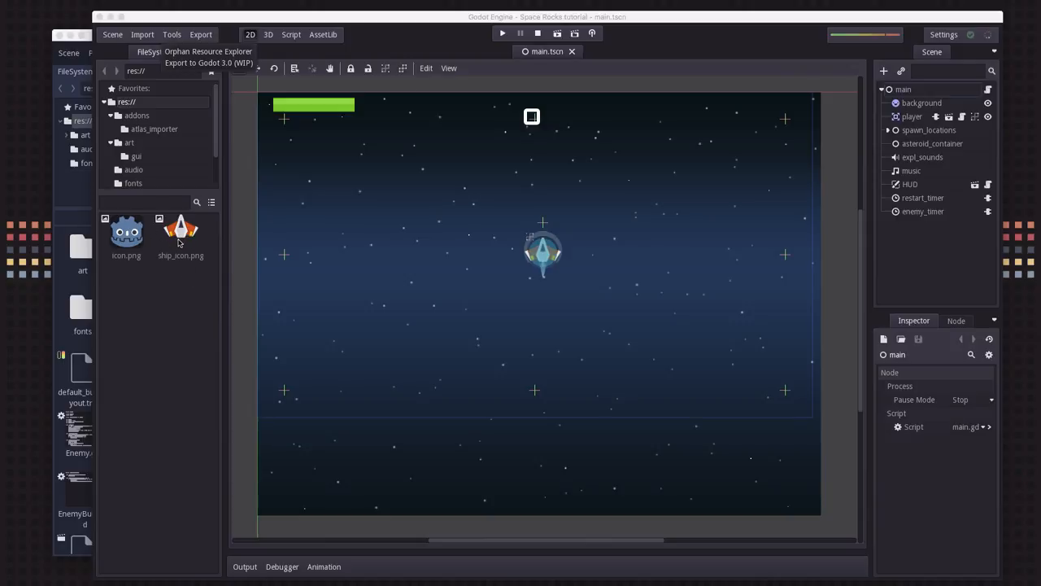
mouse_move(163, 147)
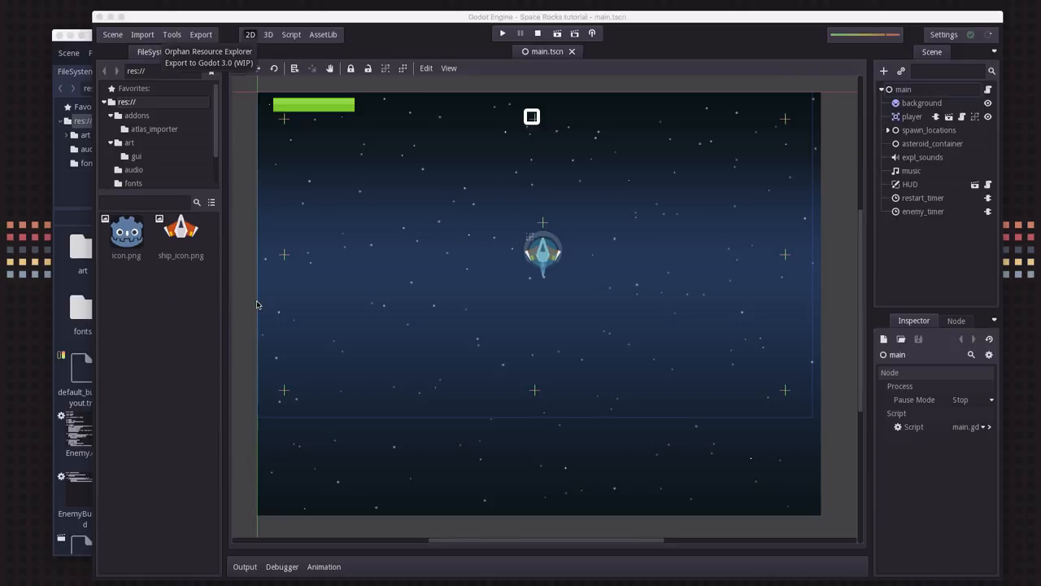
mouse_move(254, 81)
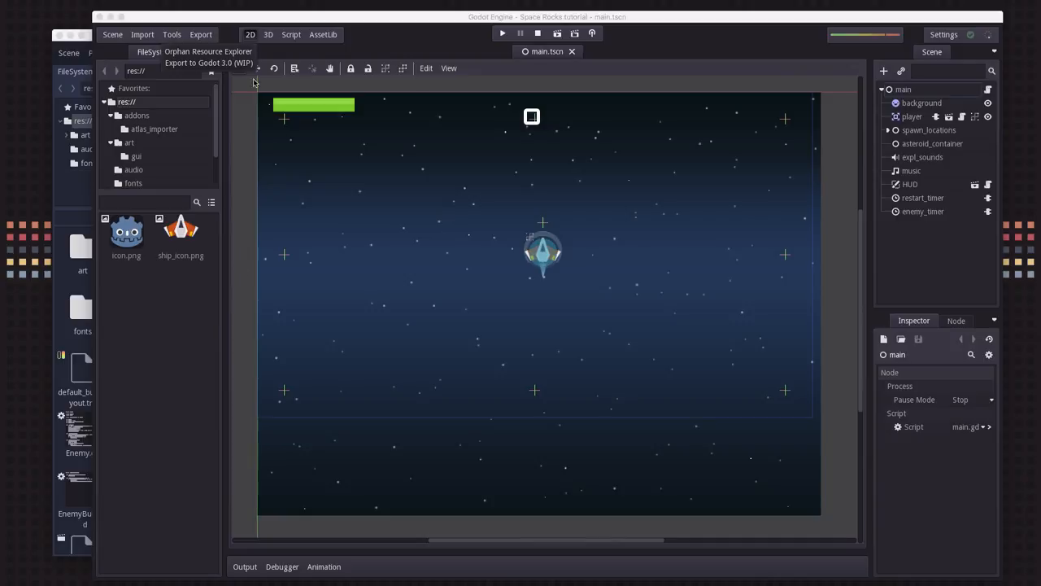
mouse_move(250, 136)
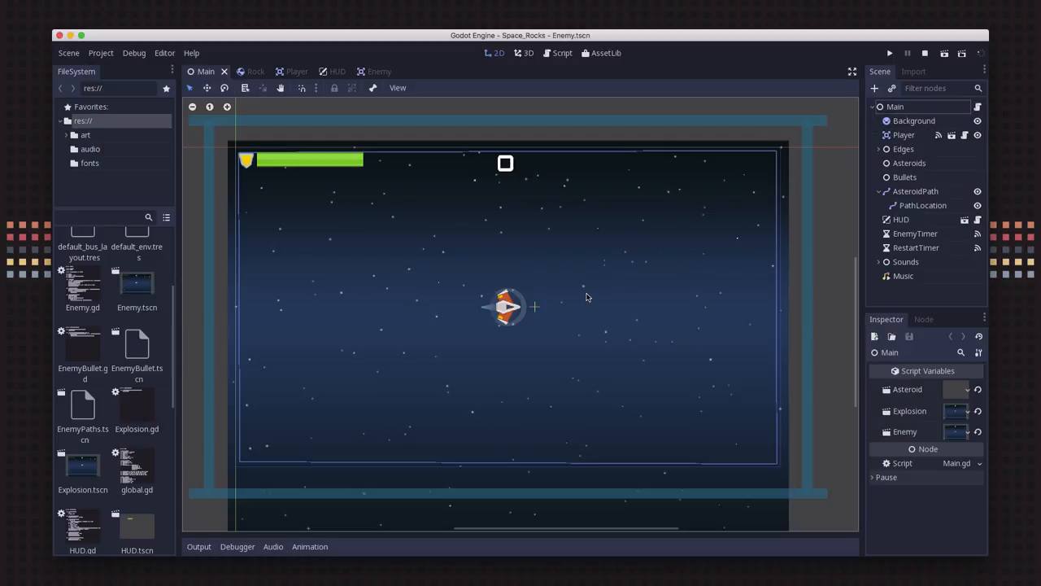
mouse_move(537, 219)
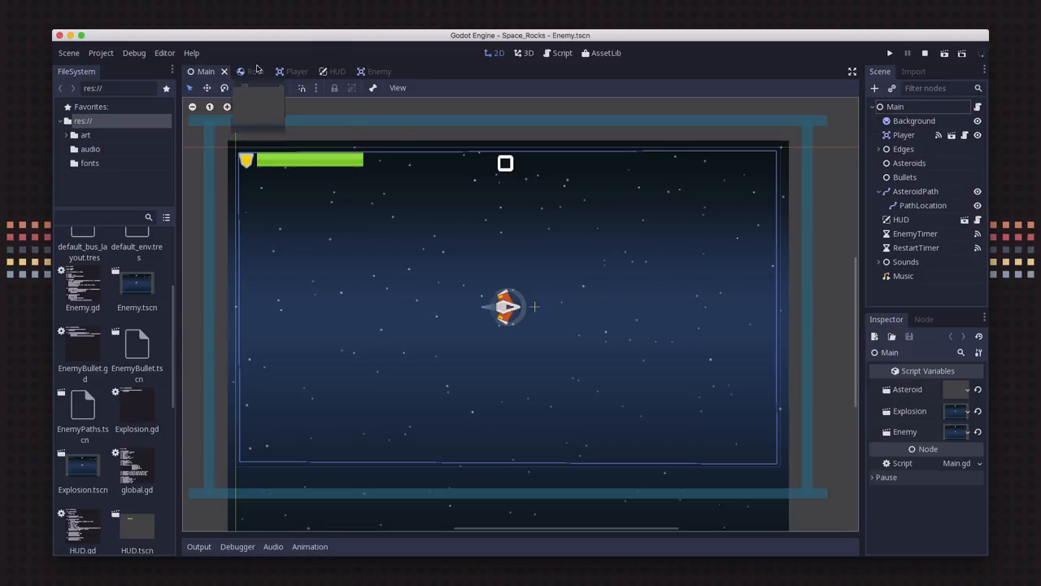
Step: Switch to the Rock scene showing its Sprite and Puff nodes
left_click(244, 71)
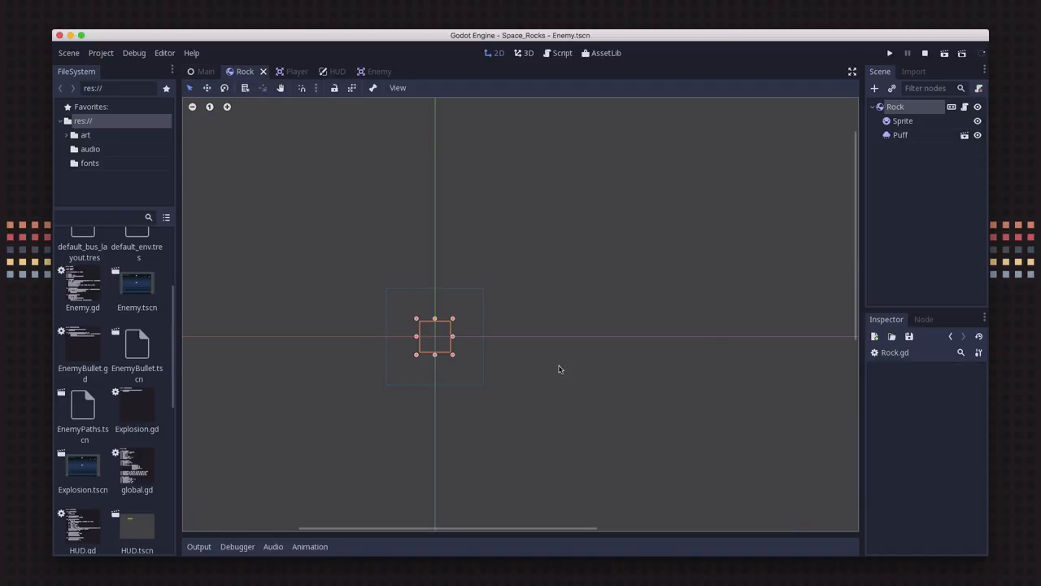
mouse_move(892, 168)
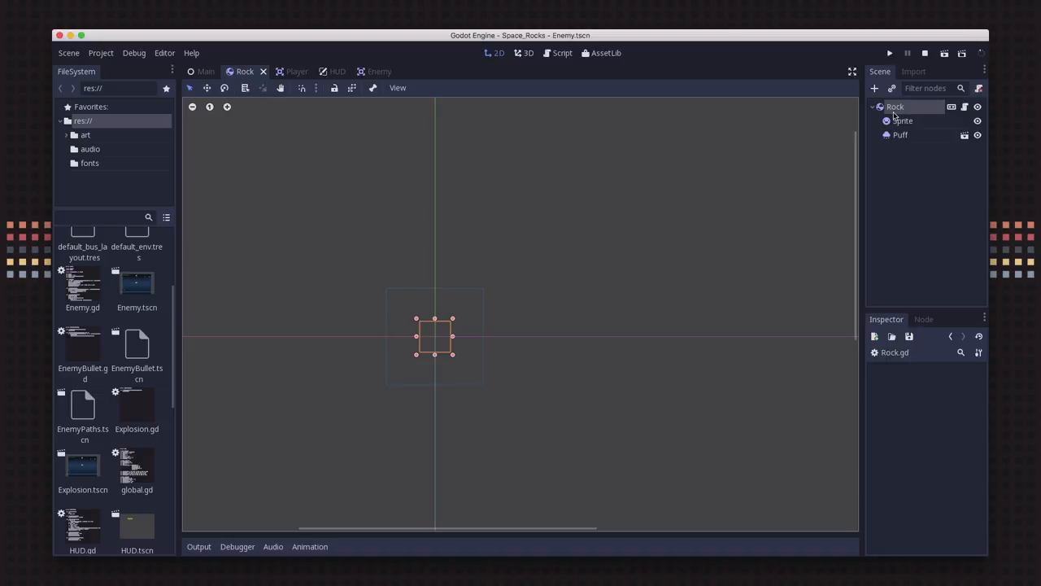
mouse_move(919, 114)
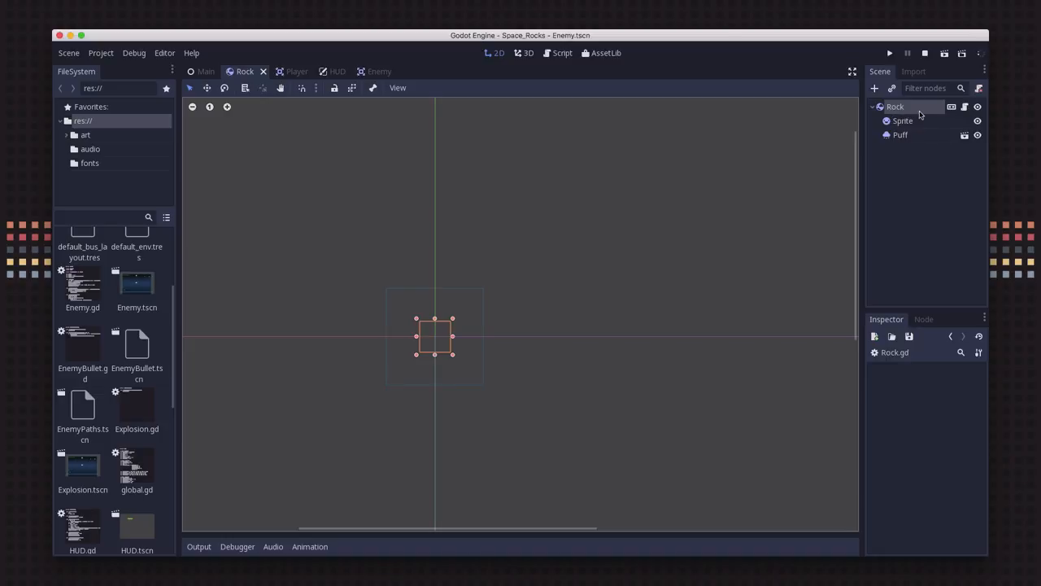
mouse_move(889, 131)
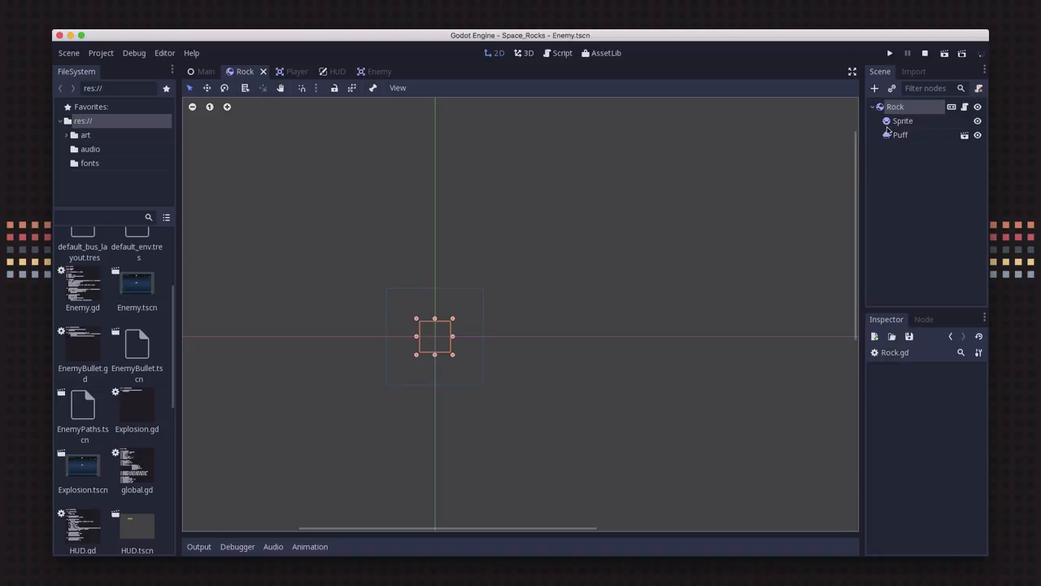
mouse_move(965, 107)
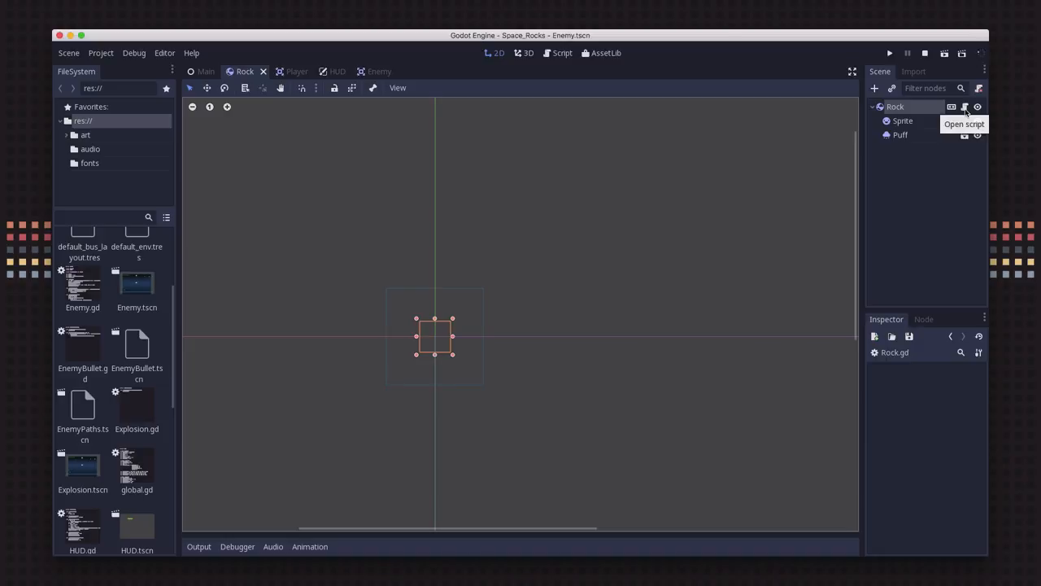
Step: Show Rock.gd's init function and focus the mass = global.rock_mass[size] line
left_click(967, 108)
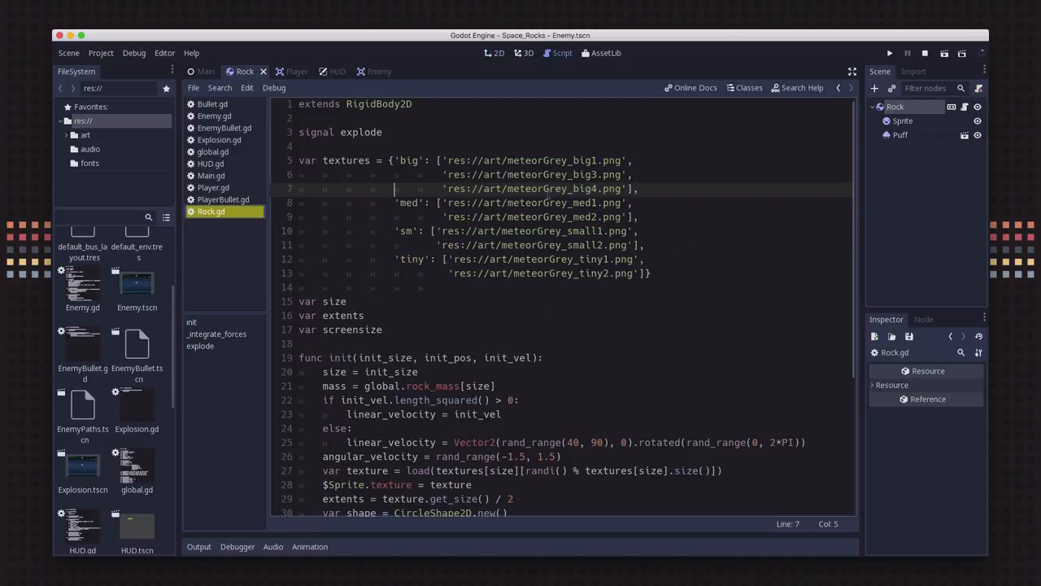
scroll("down", 3)
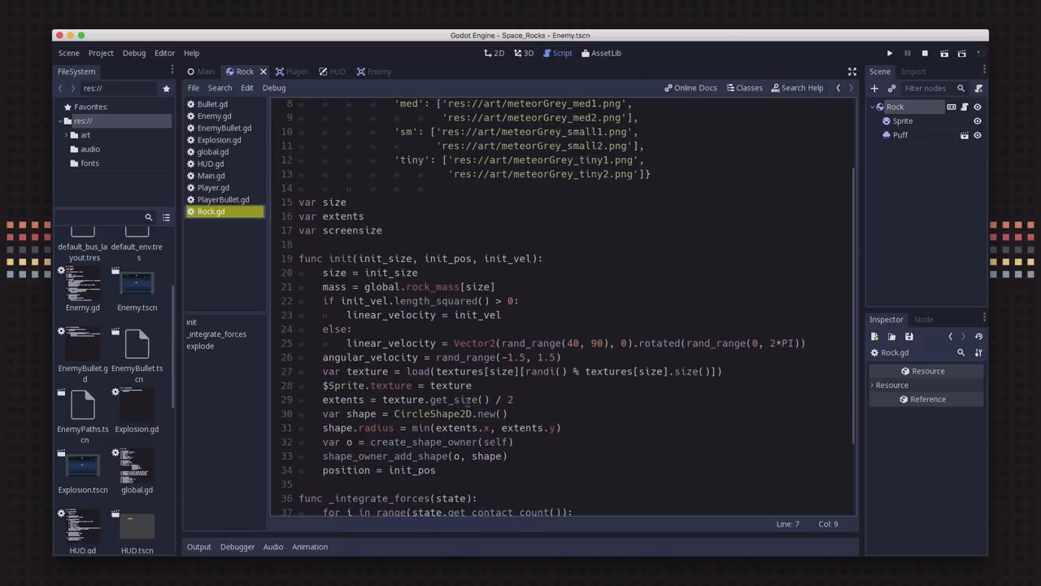
left_click(351, 400)
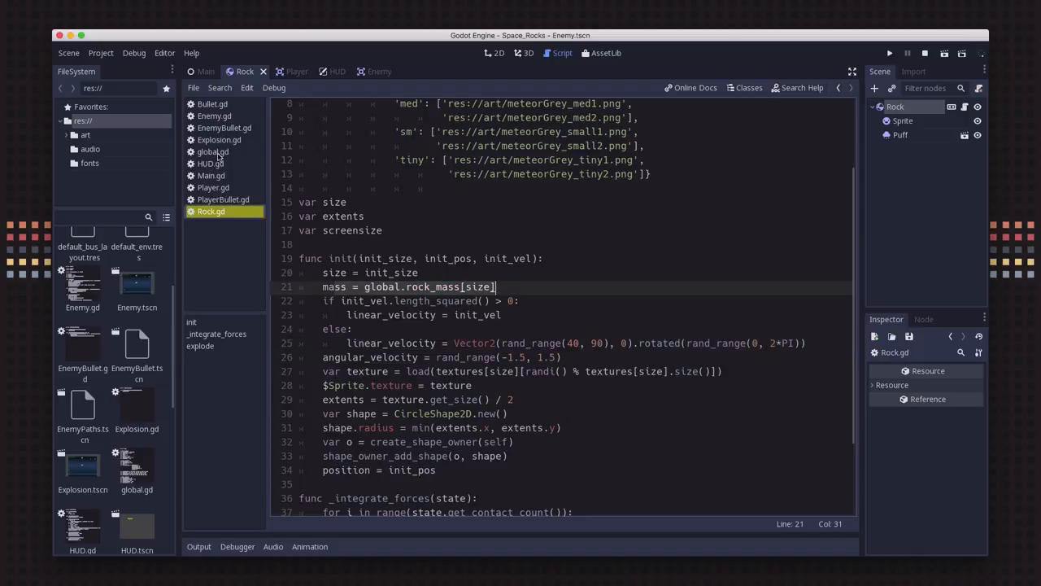
left_click(213, 151)
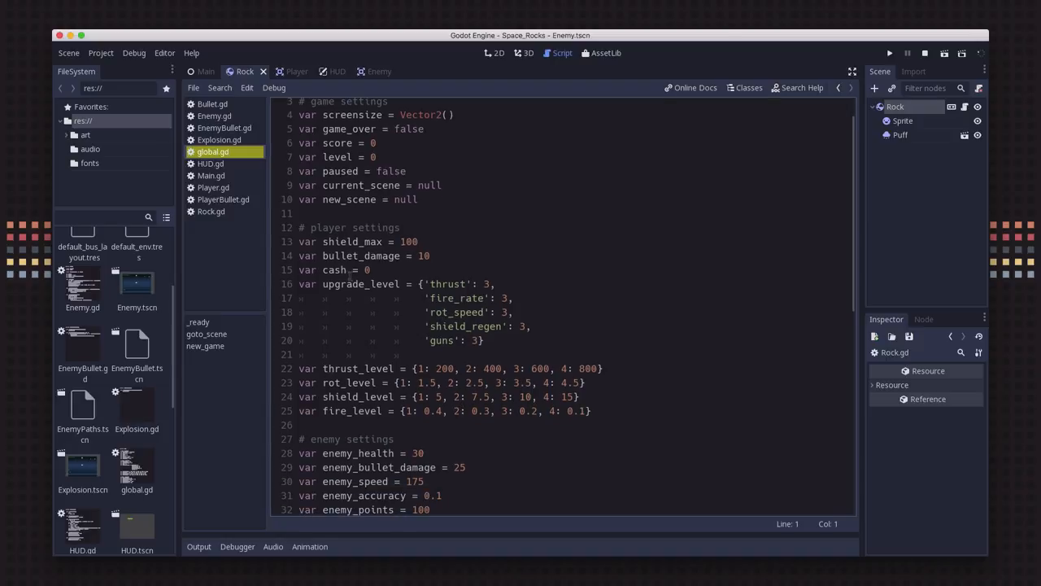
scroll("down", 3)
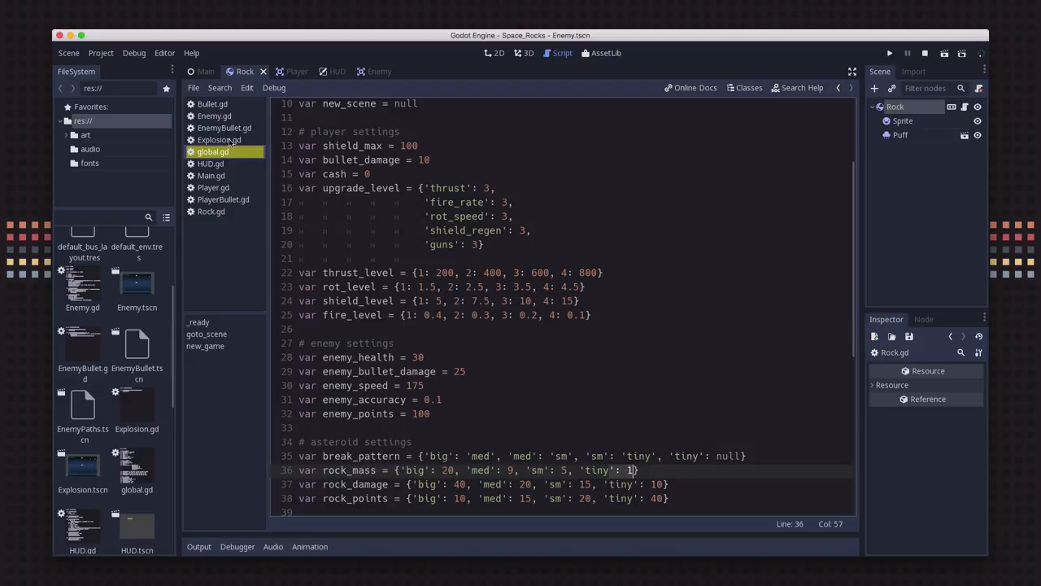
mouse_move(231, 218)
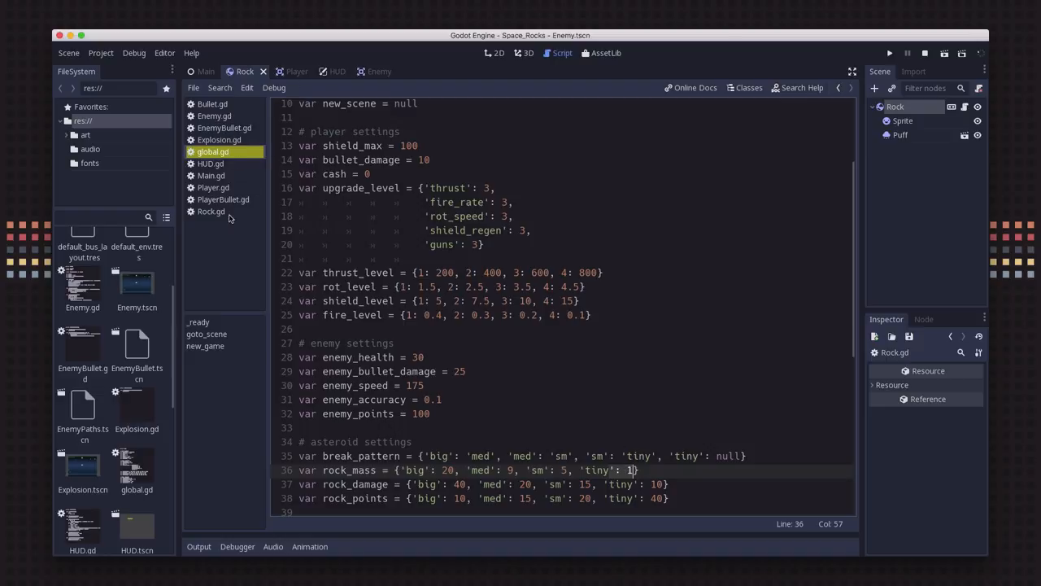
left_click(211, 211)
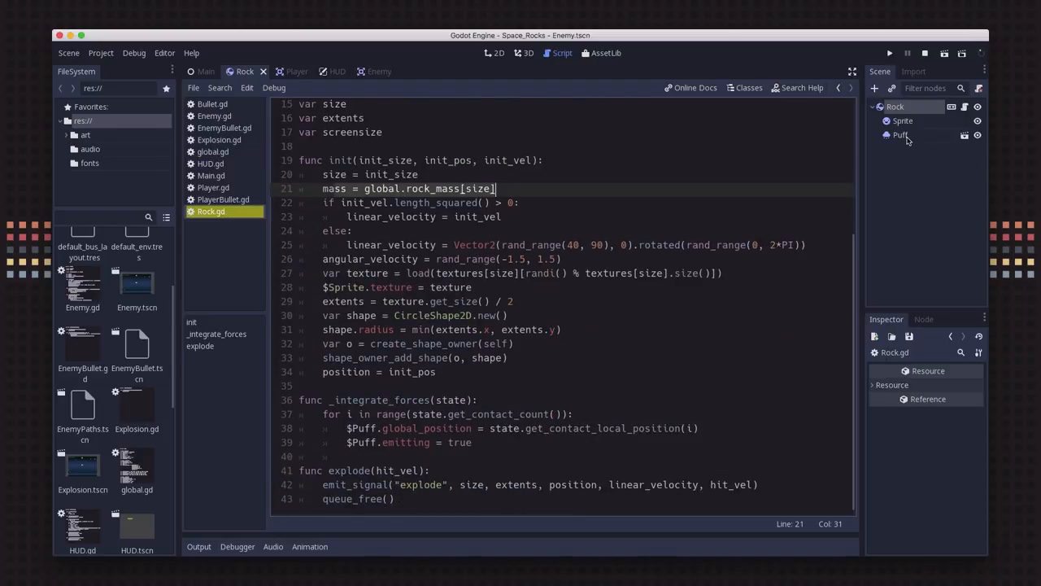
Step: Select the Puff node to show its Particles2D emission properties in the Inspector
left_click(901, 134)
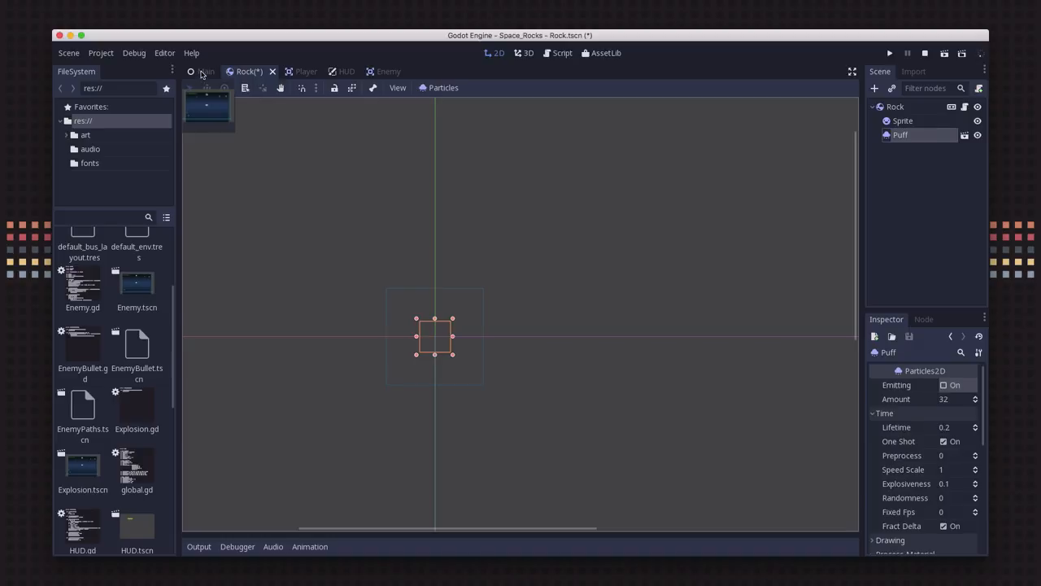
Step: Switch to the Main scene and expand the Edges node to reveal its four edge bodies
left_click(205, 71)
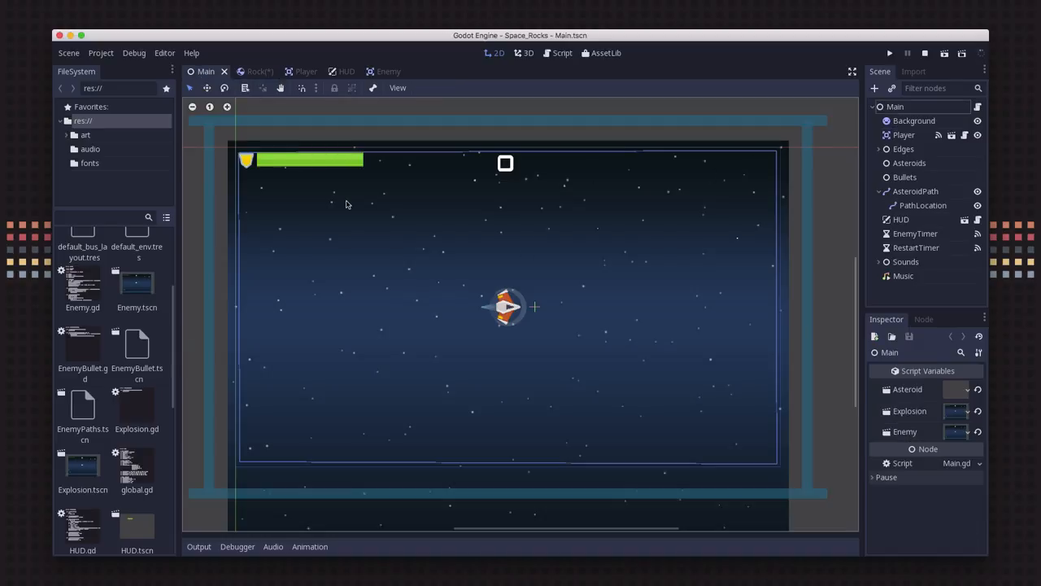
mouse_move(729, 431)
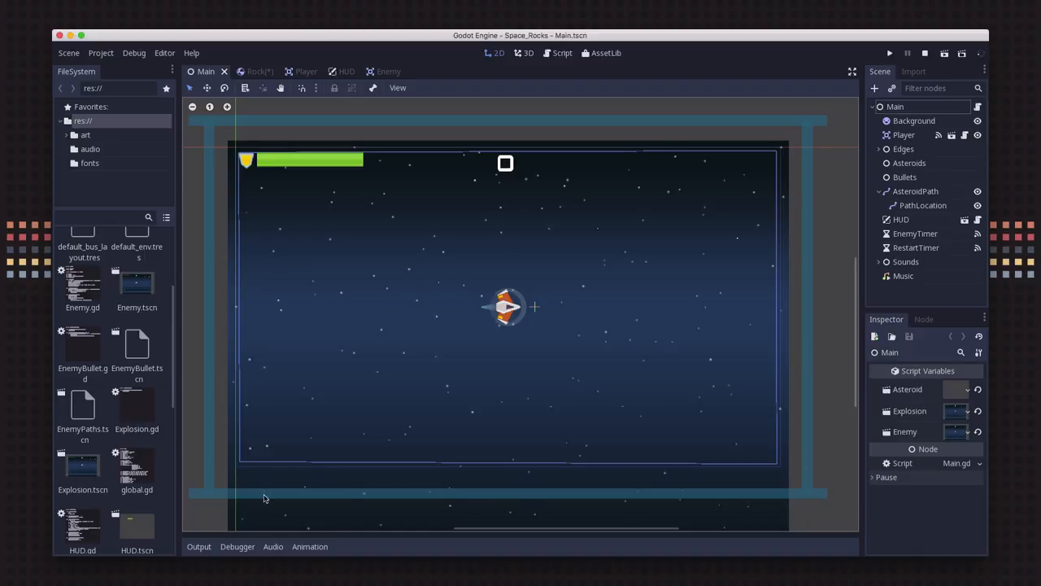
mouse_move(921, 162)
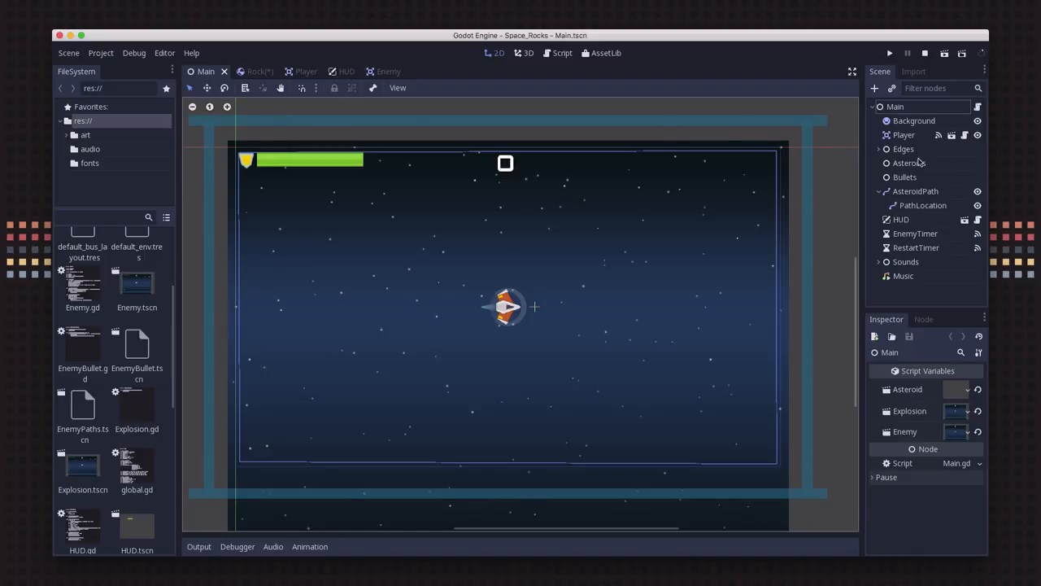
left_click(879, 149)
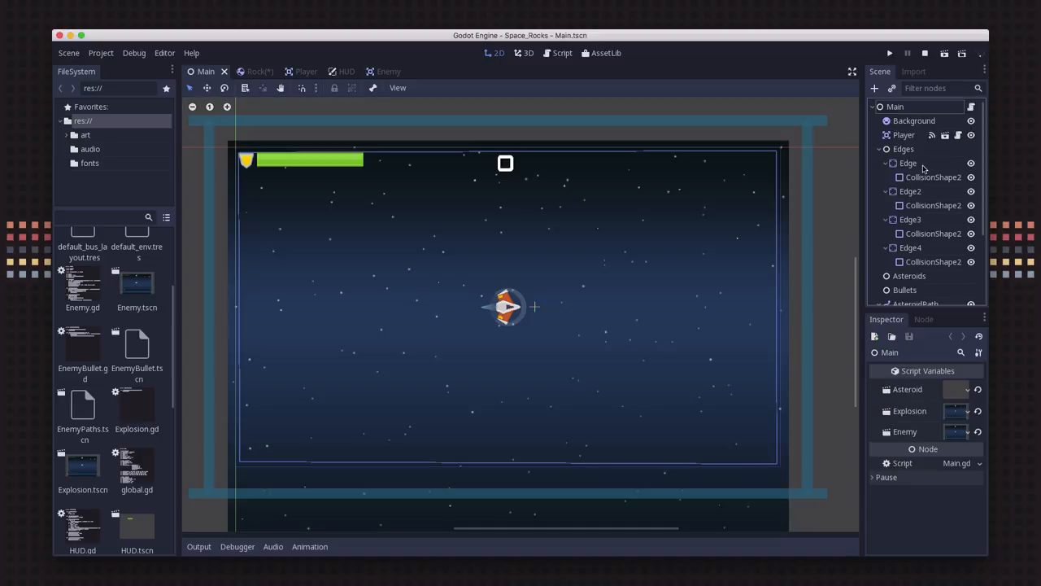
mouse_move(898, 161)
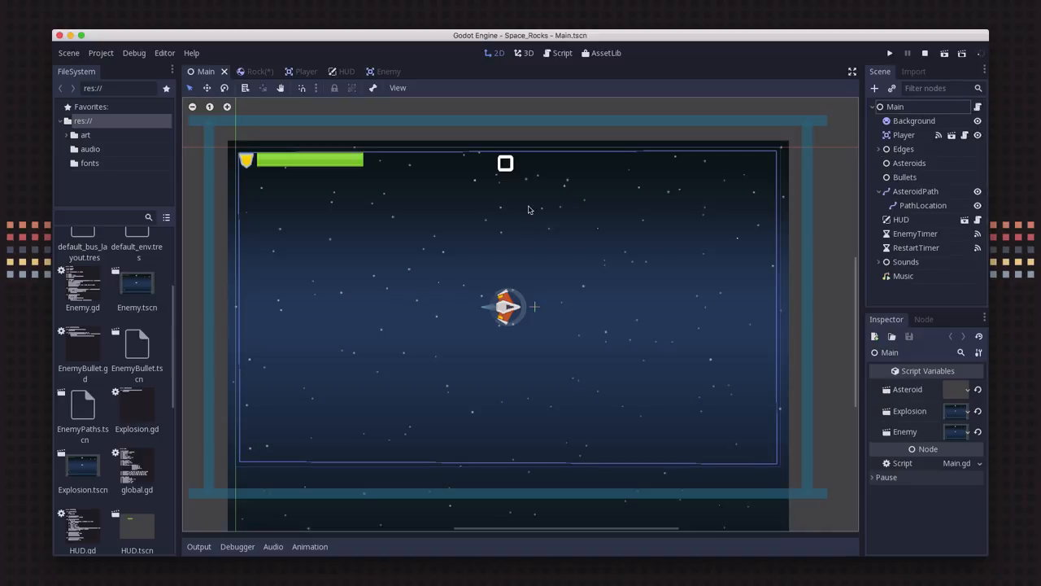
mouse_move(602, 152)
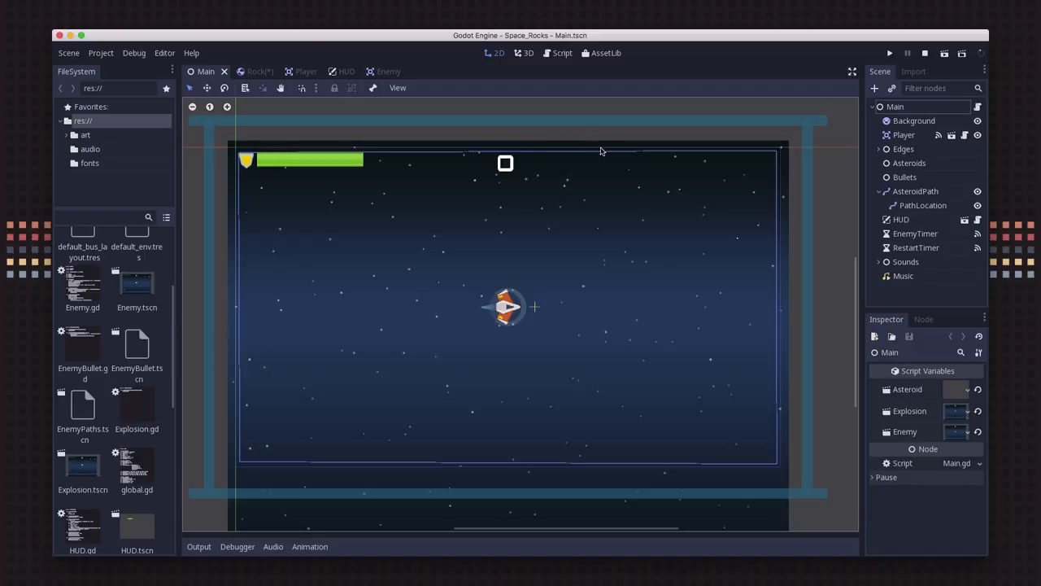
mouse_move(534, 120)
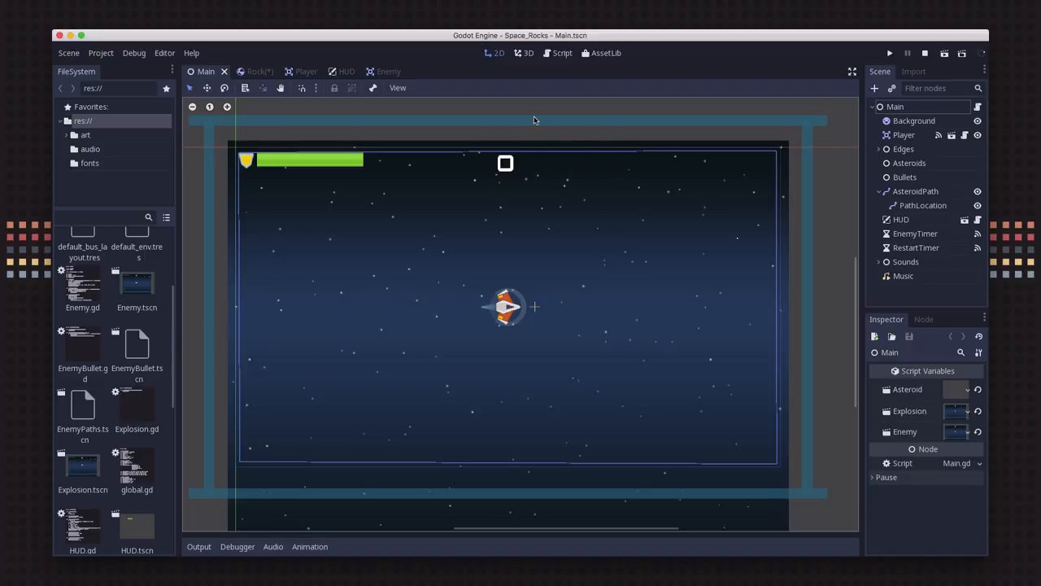
mouse_move(551, 187)
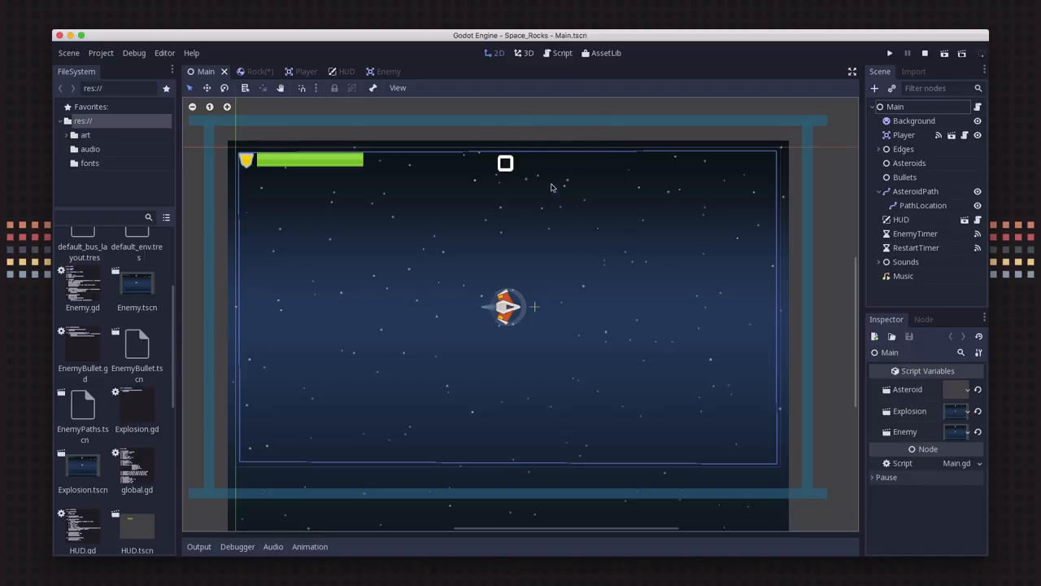
mouse_move(595, 234)
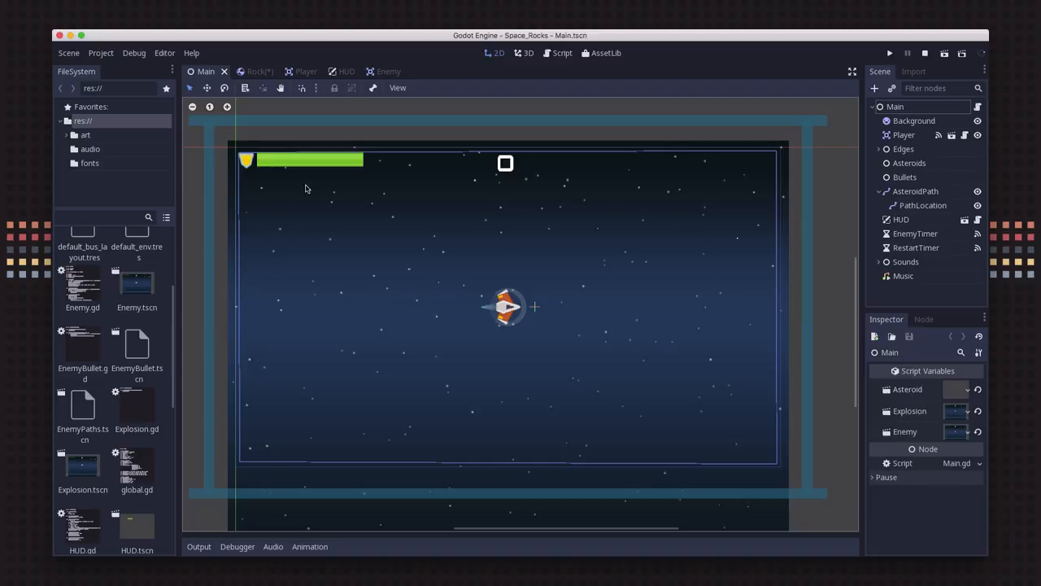
mouse_move(561, 335)
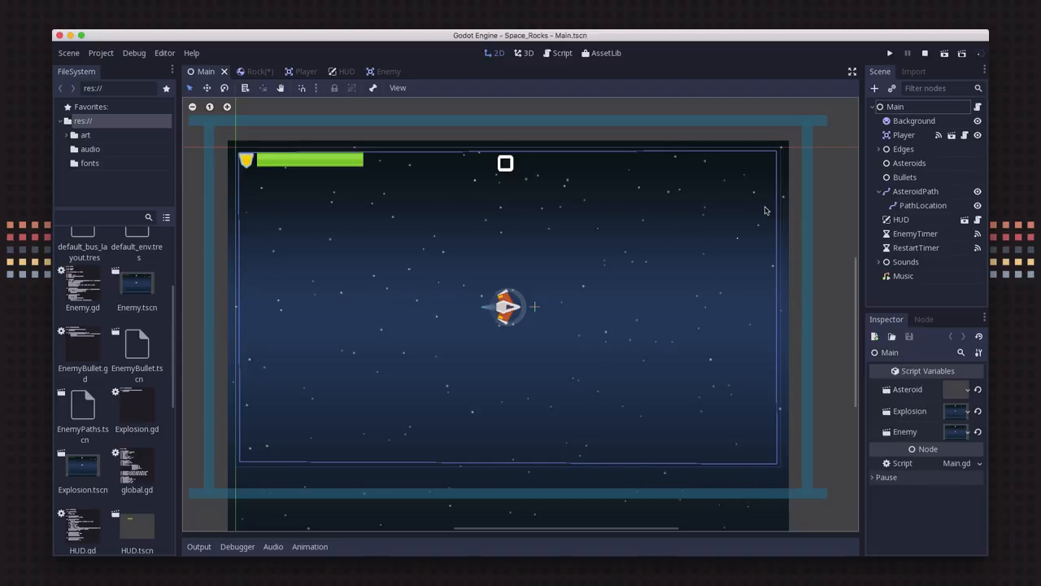
mouse_move(371, 475)
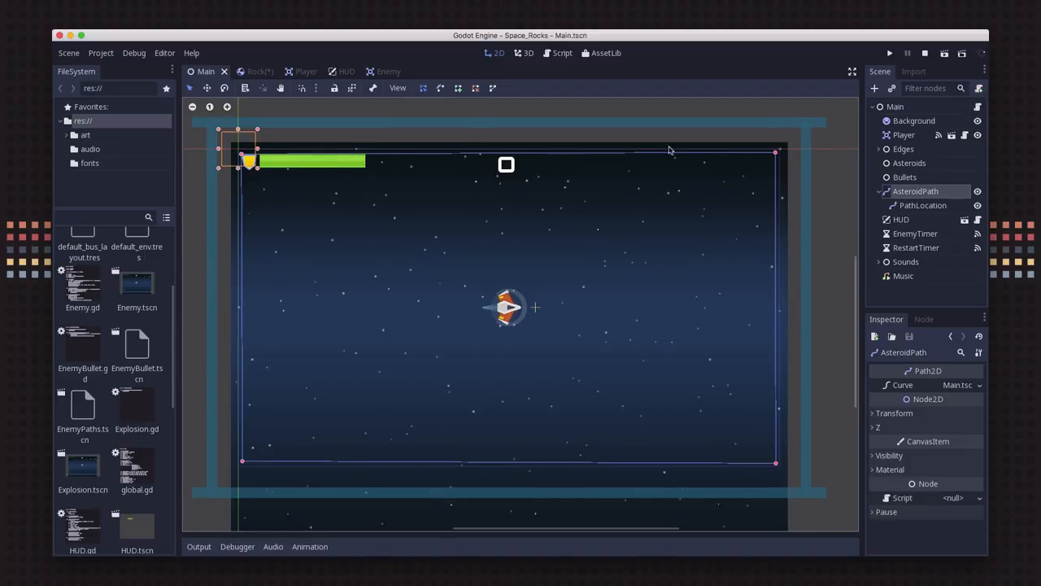
mouse_move(963, 228)
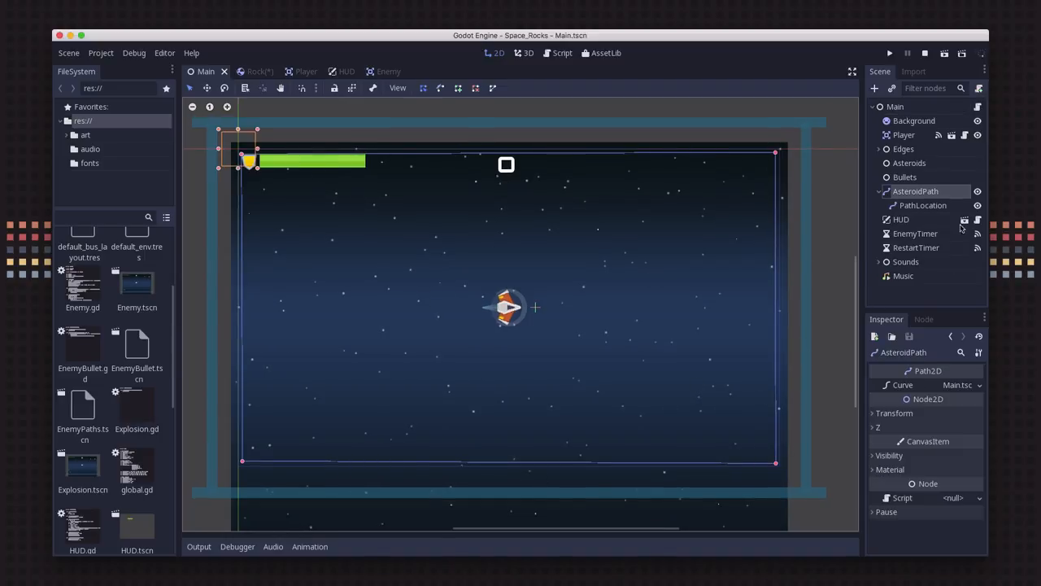
mouse_move(924, 192)
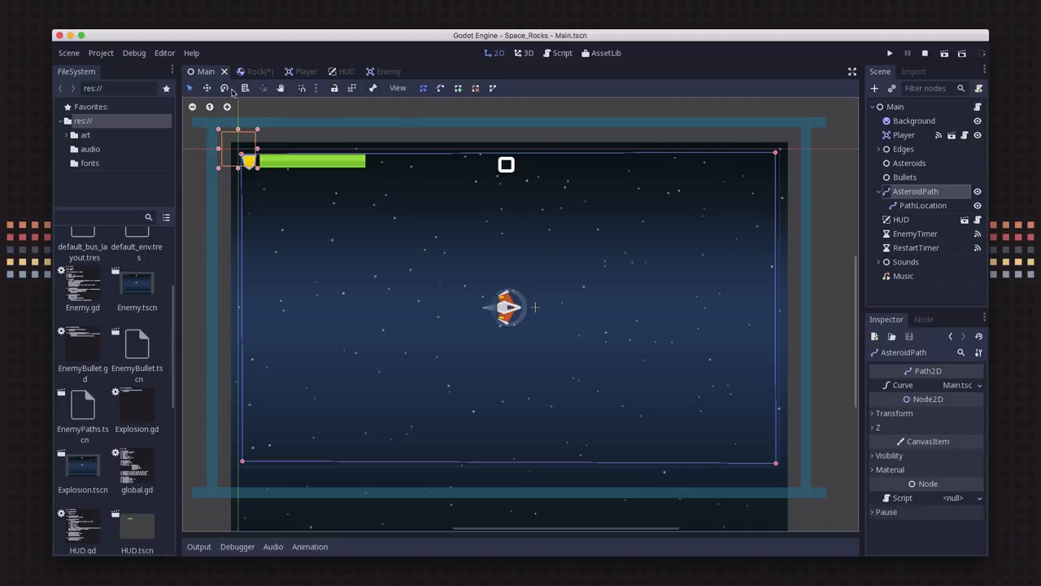
Step: Show Main.gd's level-start code and focus the PathLocation asteroid spawn line
left_click(563, 52)
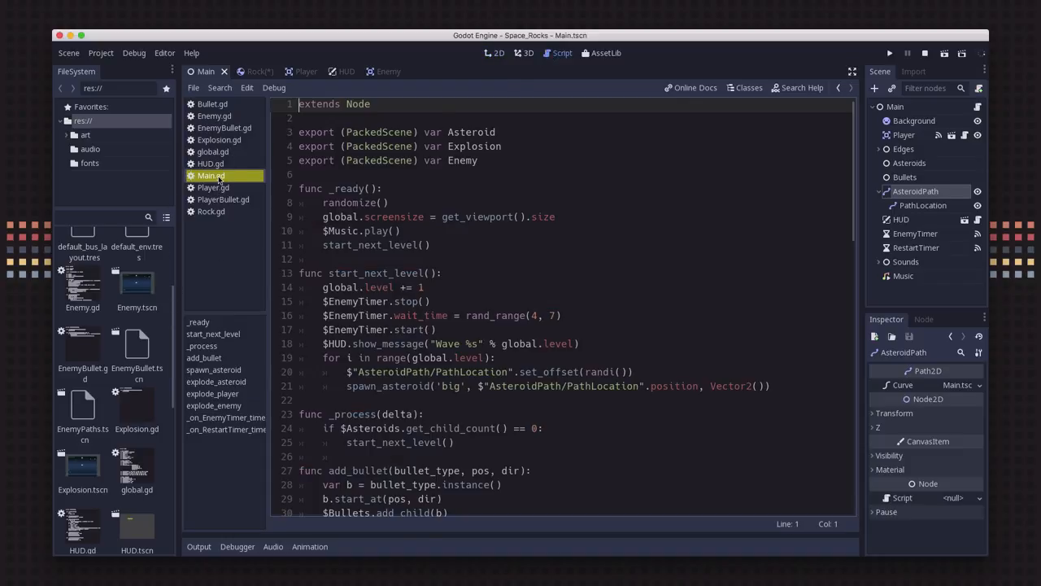
scroll("down", 3)
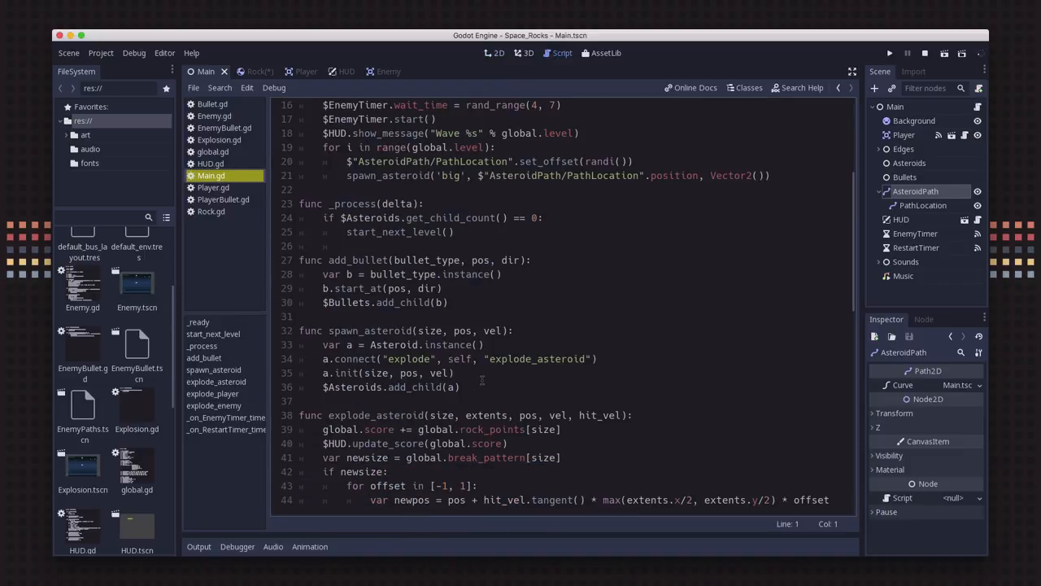
scroll("down", 3)
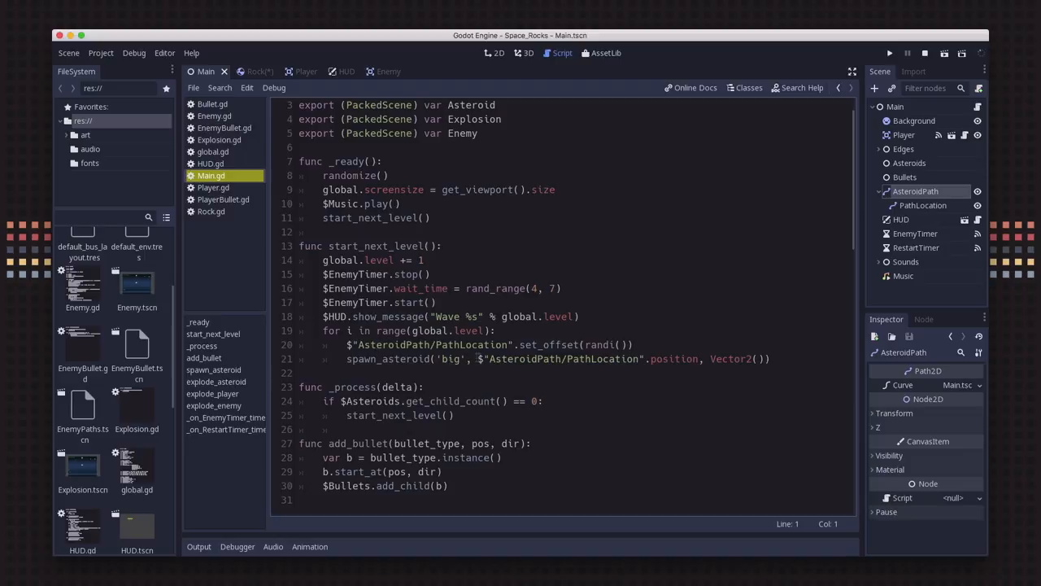
left_click(610, 345)
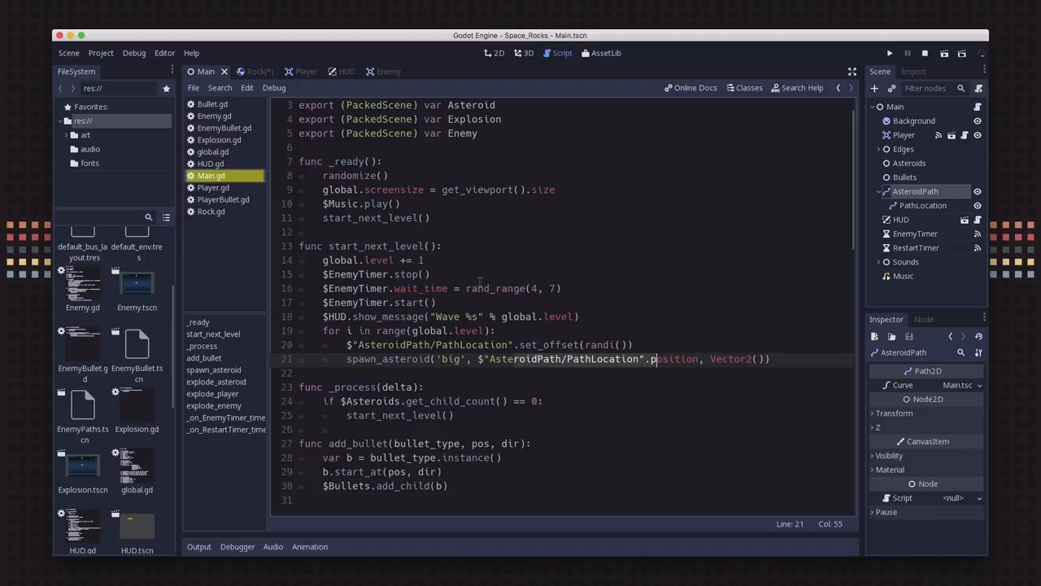
mouse_move(483, 374)
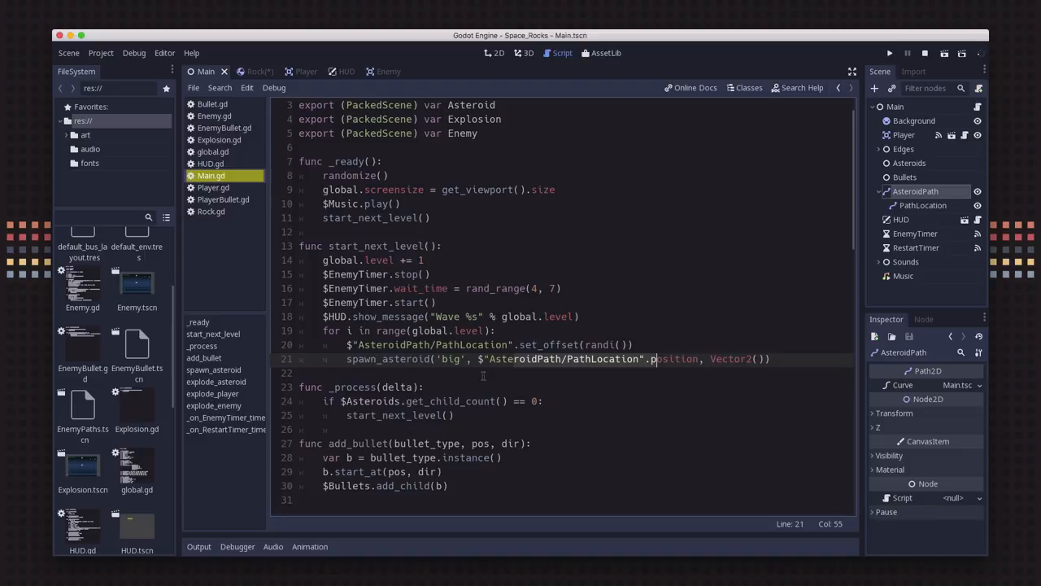
mouse_move(585, 322)
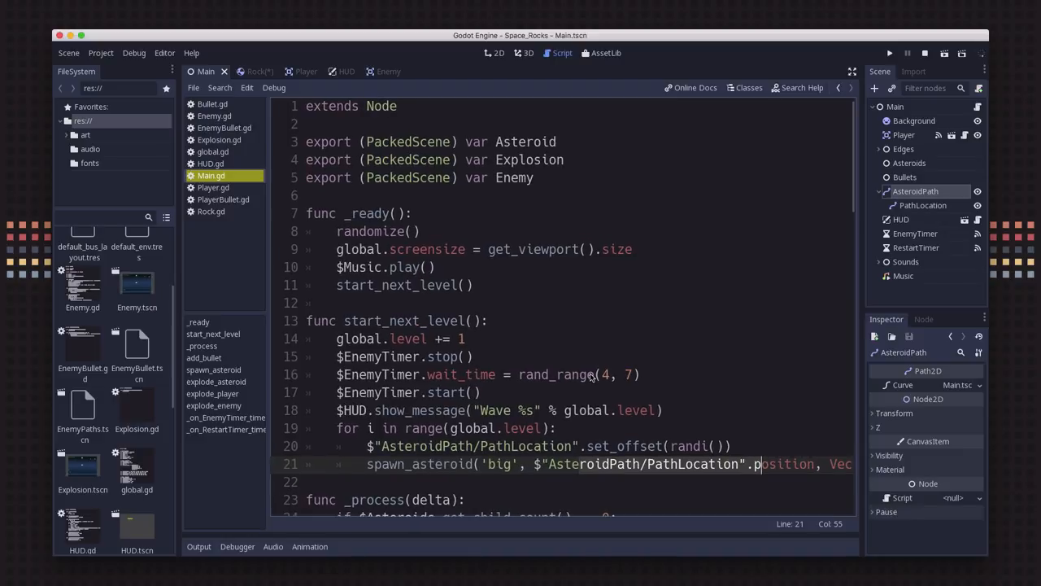
scroll("down", 3)
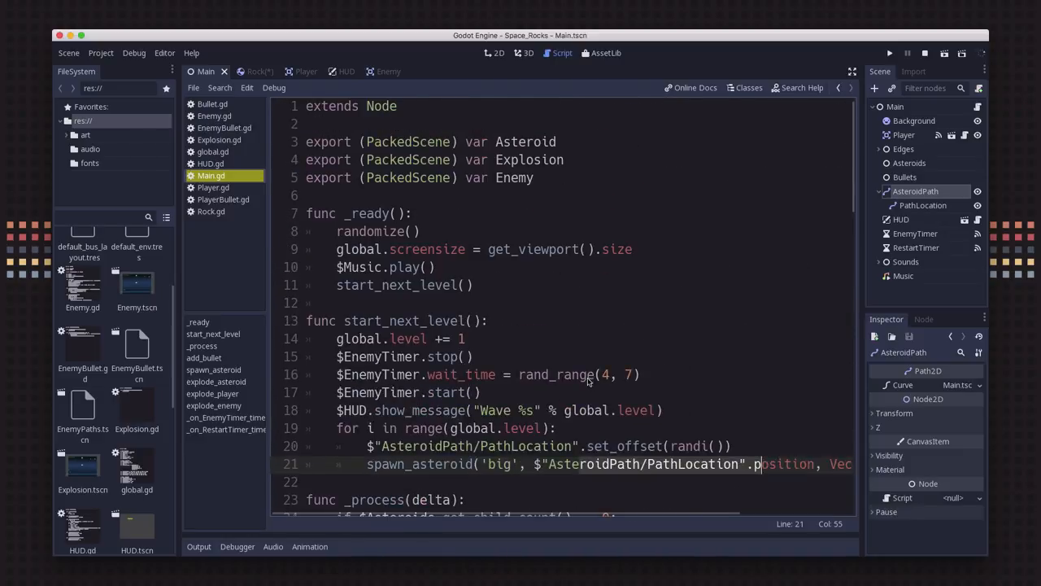
mouse_move(514, 306)
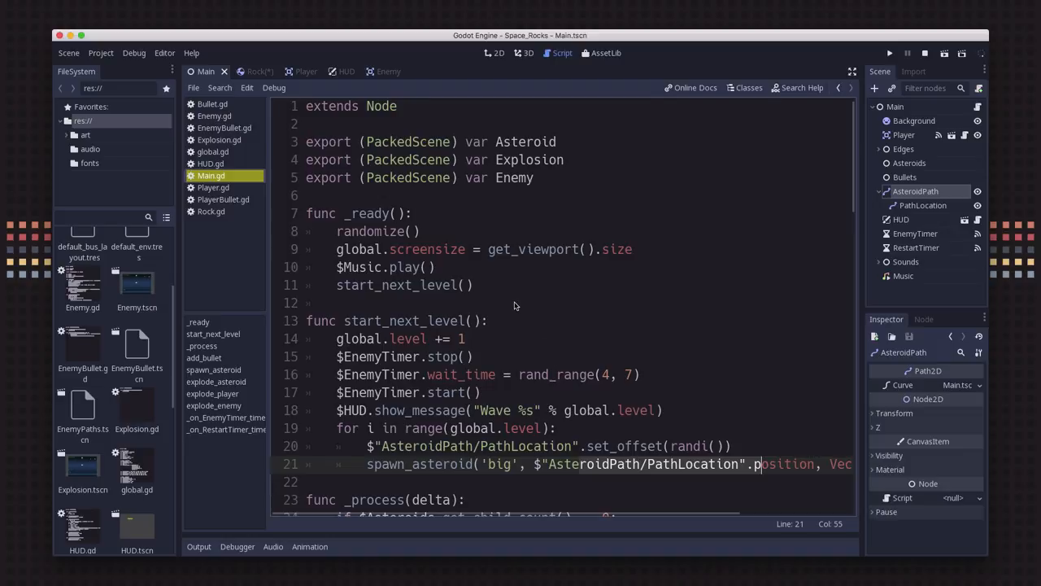
mouse_move(532, 241)
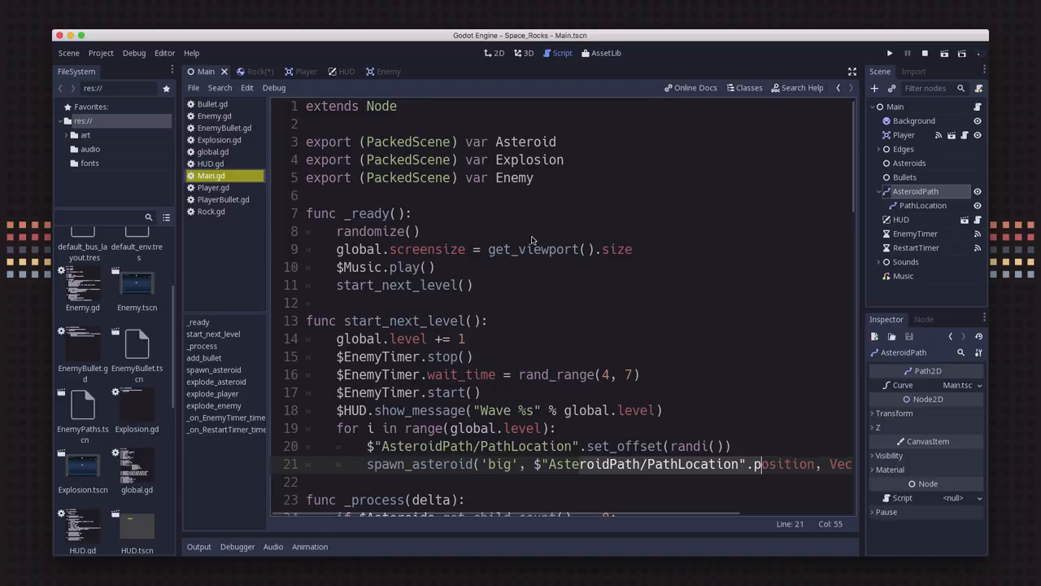
left_click(350, 267)
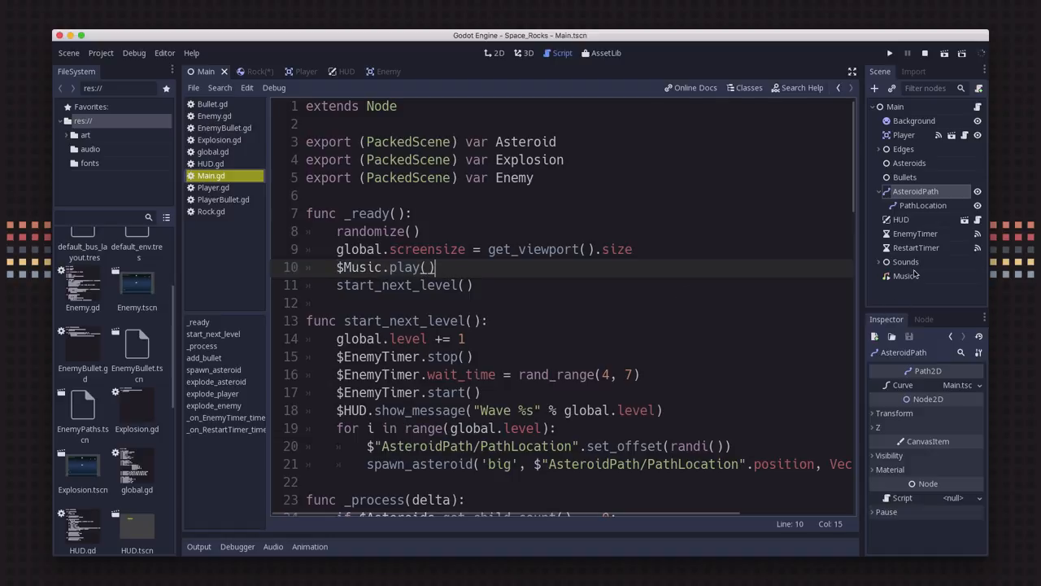
left_click(904, 275)
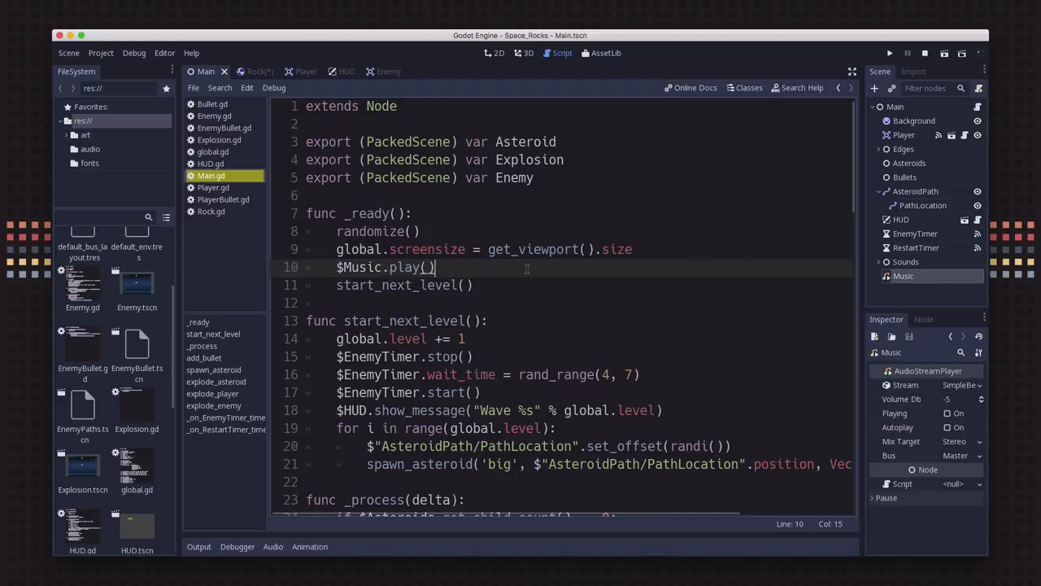
type("get_node(\"Music")
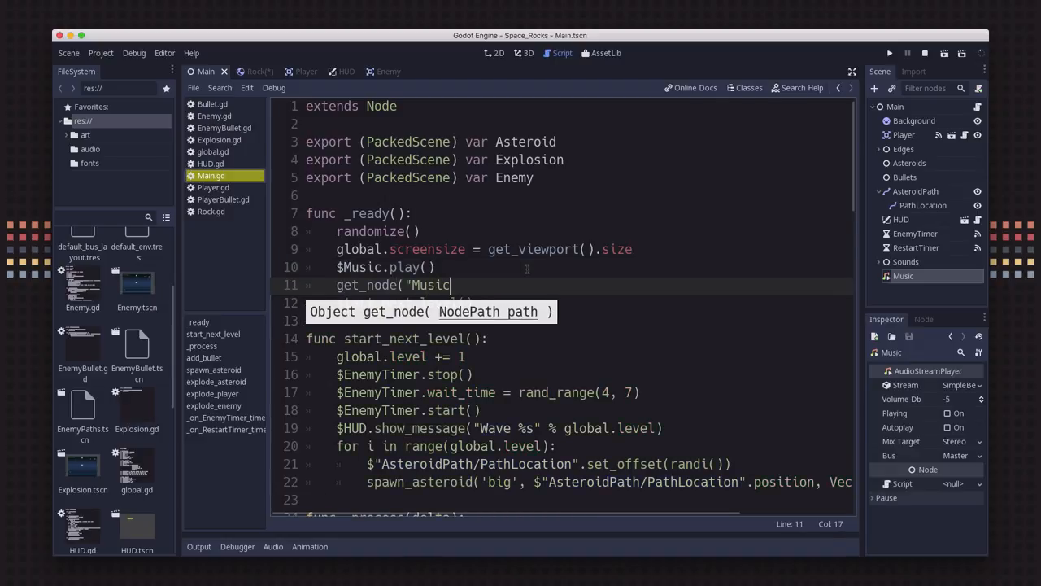
type("\").plah")
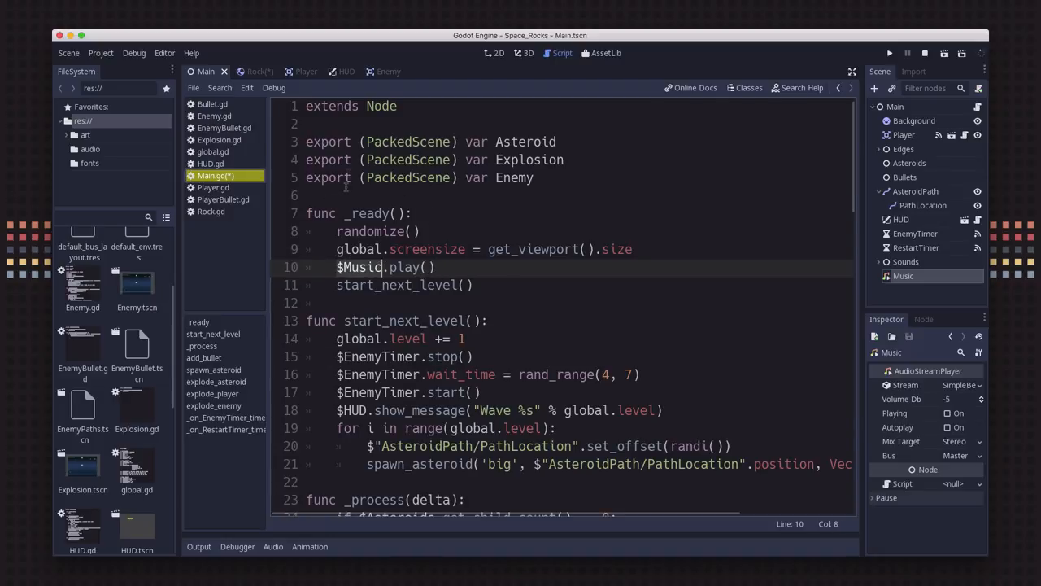
type("on")
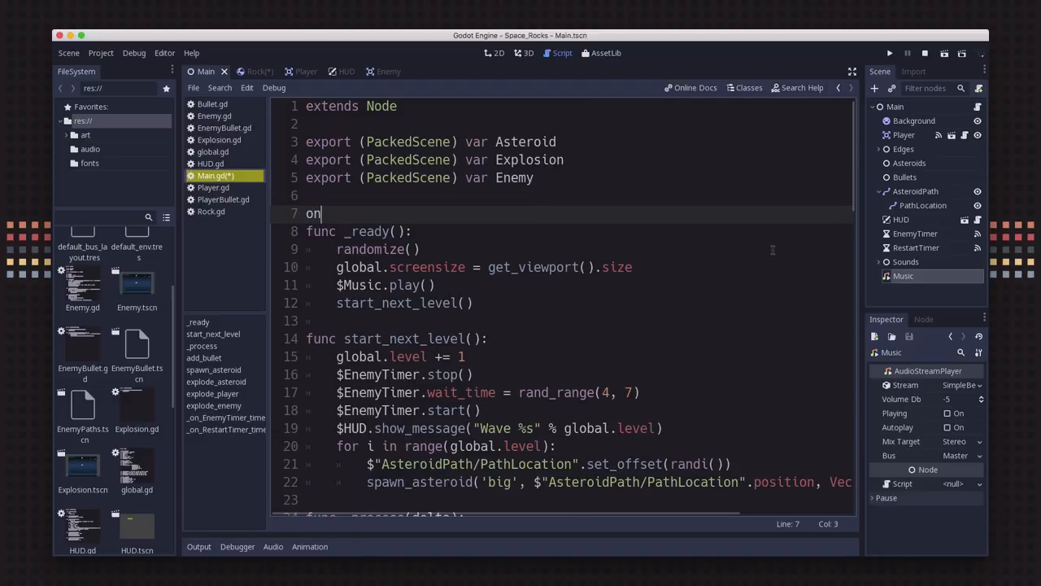
type("ready var music = get_")
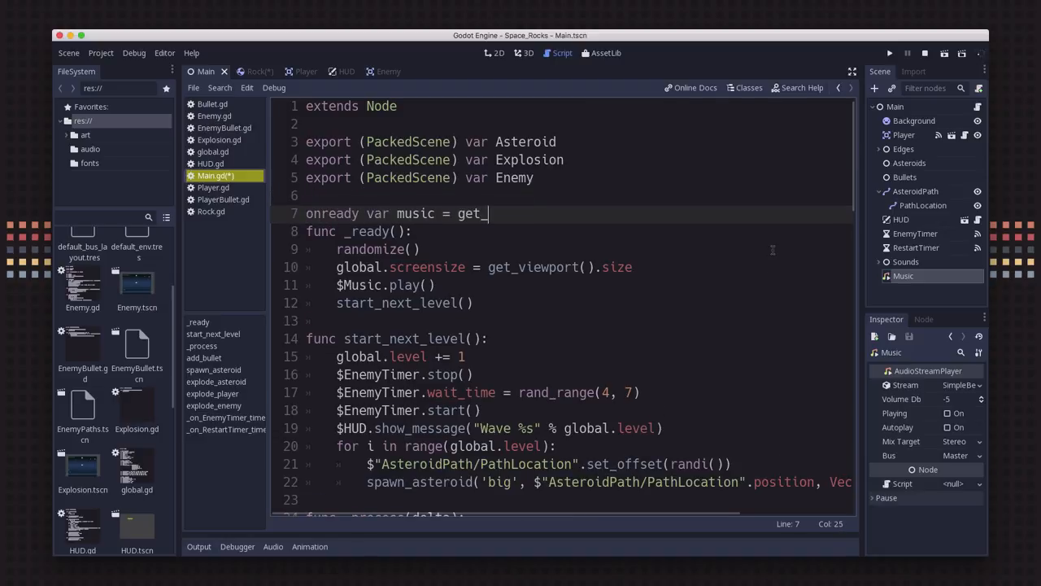
type("node(")
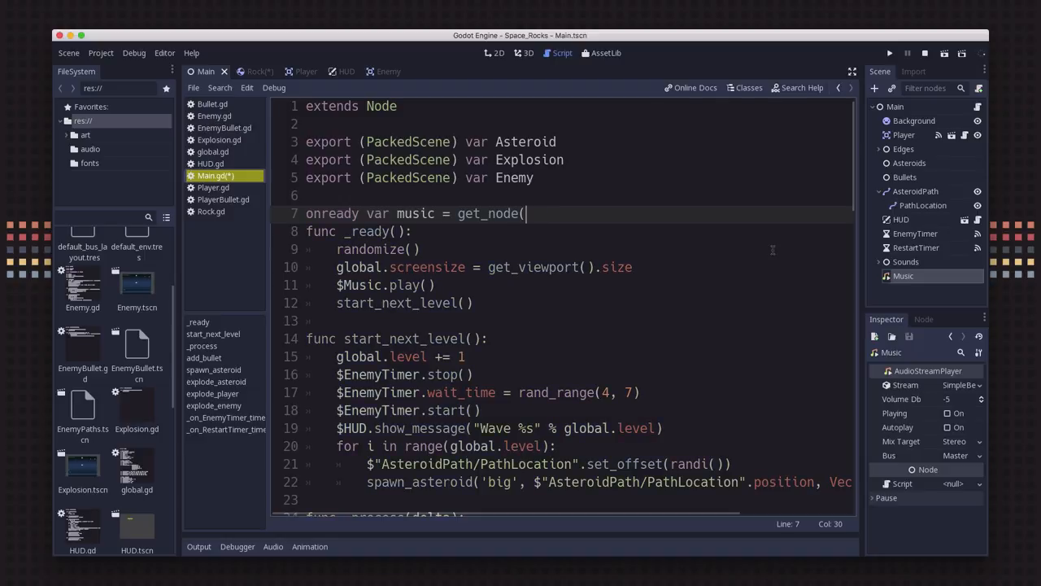
type("\"Music\")")
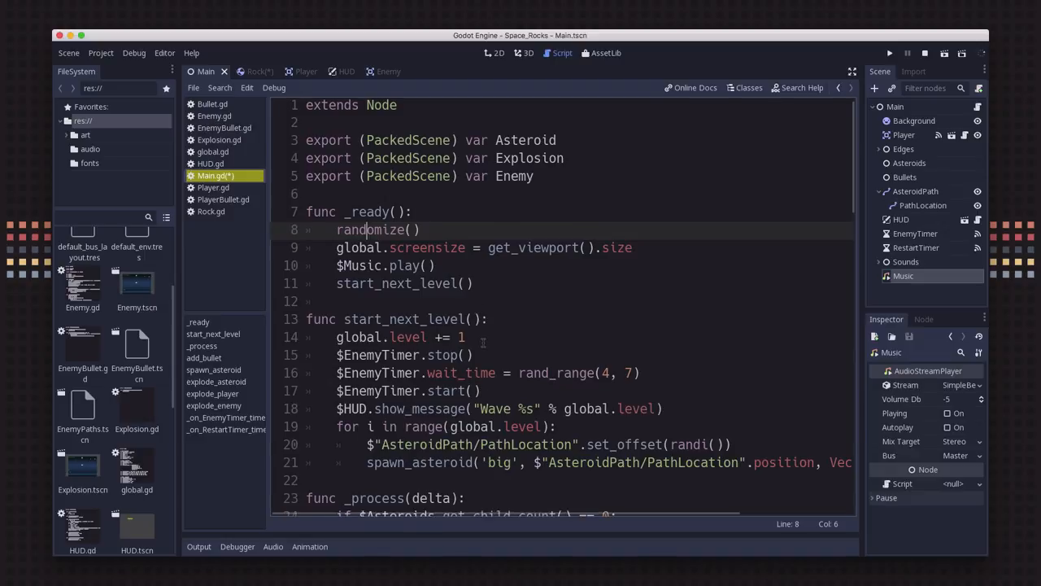
scroll("down", 3)
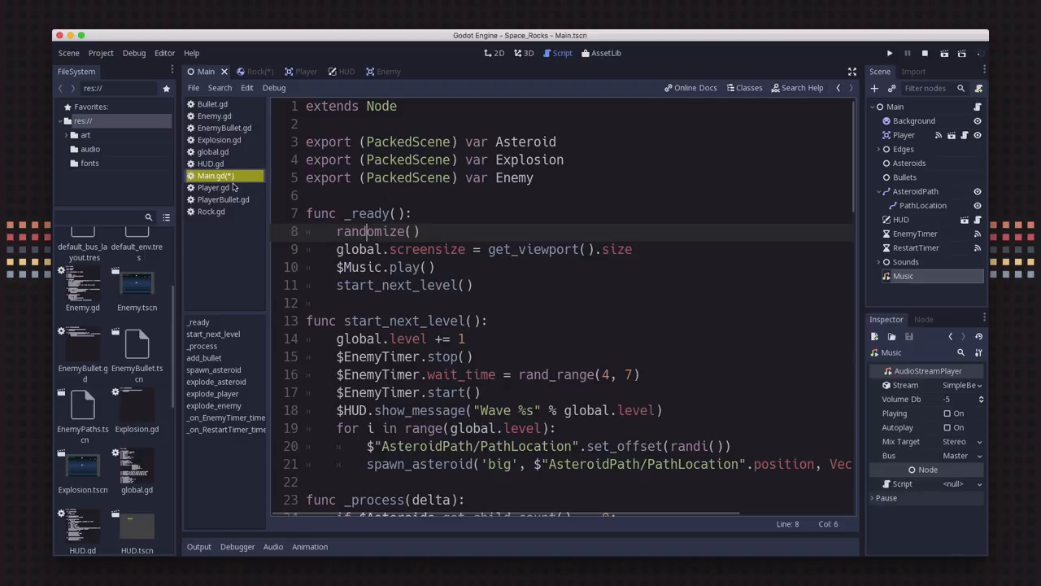
Step: Review Player.gd's shoot signal and bullet variable, then scroll Main.gd to add_bullet()
left_click(214, 188)
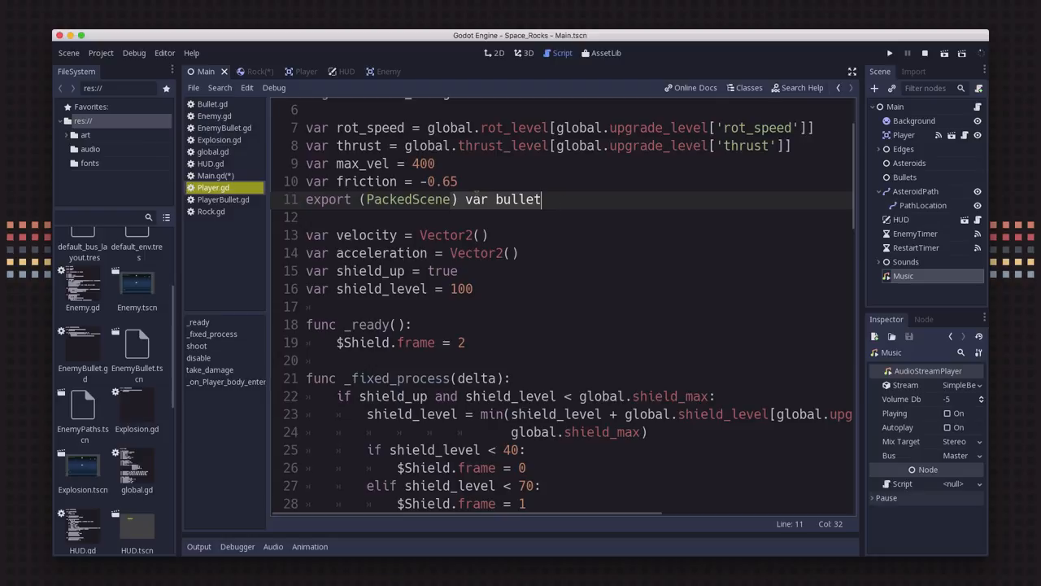
mouse_move(552, 219)
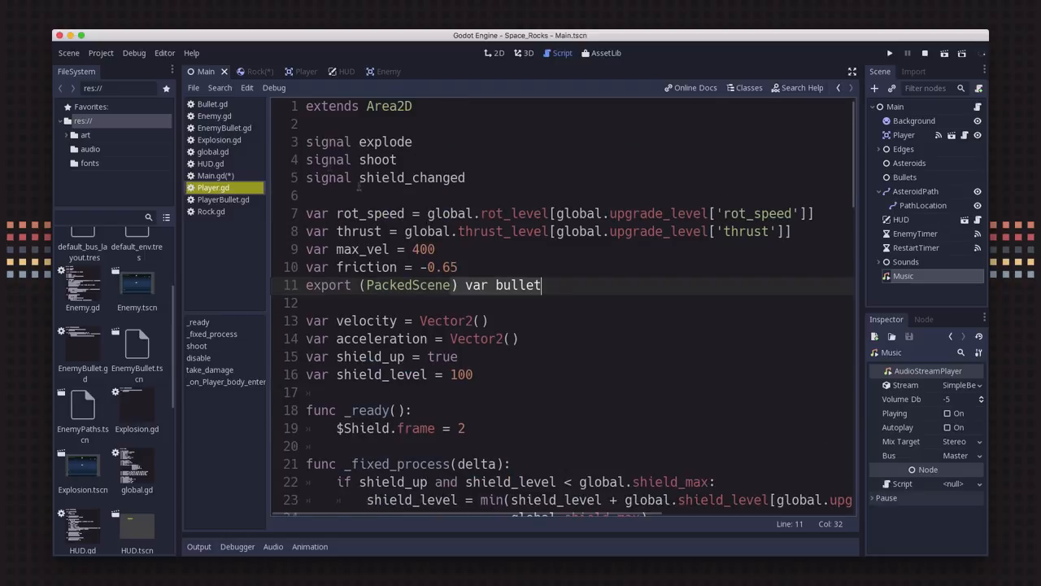
left_click(398, 159)
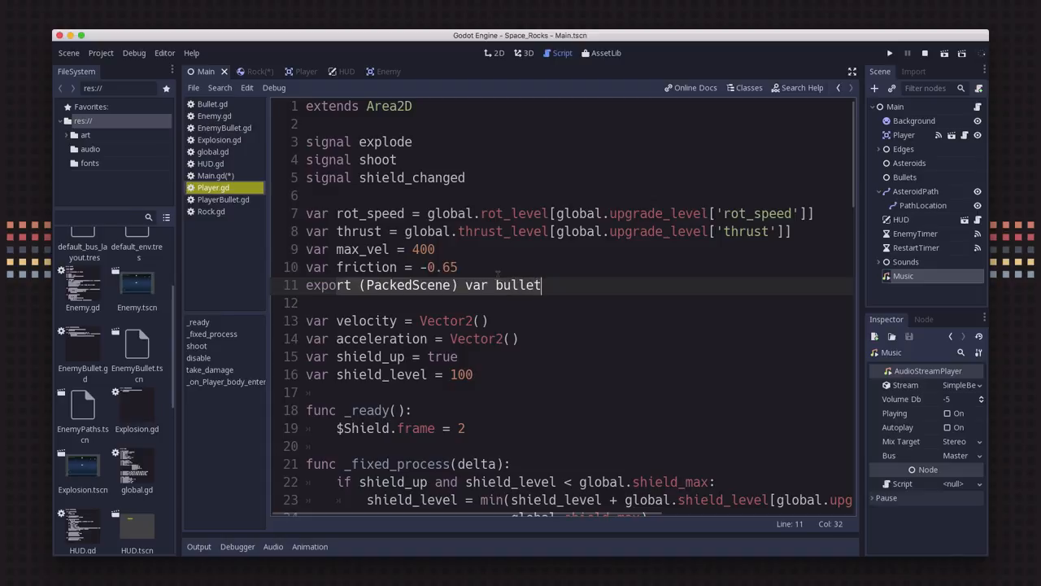
scroll("down", 3)
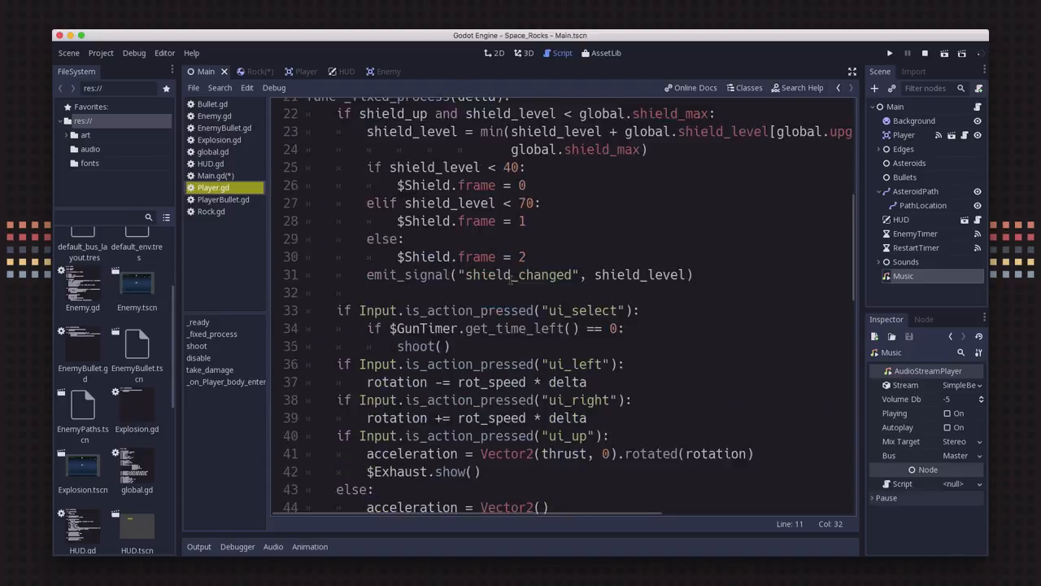
scroll("down", 3)
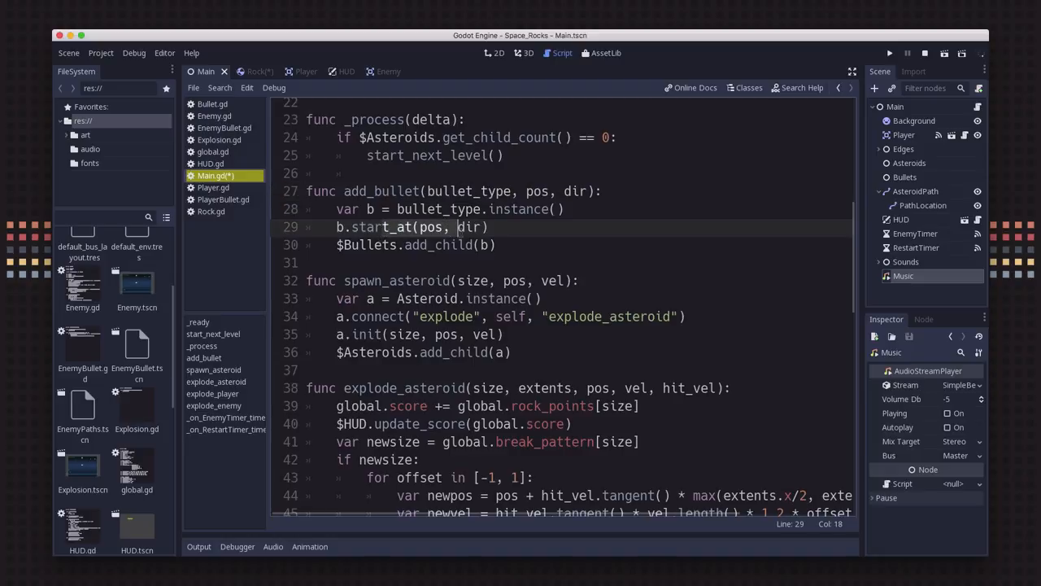
Step: Inspect the Bullets node, then highlight Player.gd's exported bullet scene variable
left_click(905, 176)
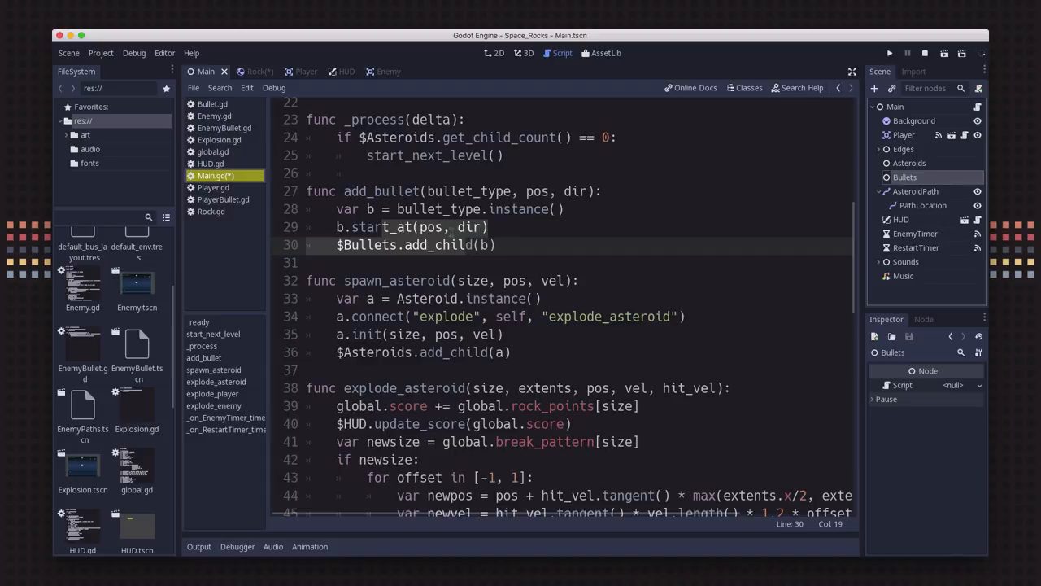
mouse_move(289, 185)
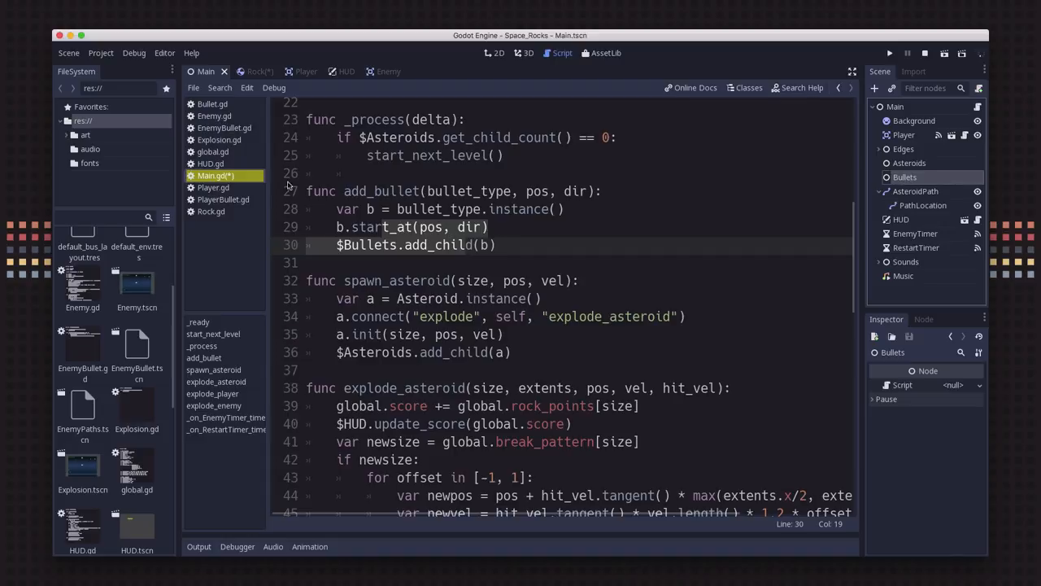
left_click(213, 189)
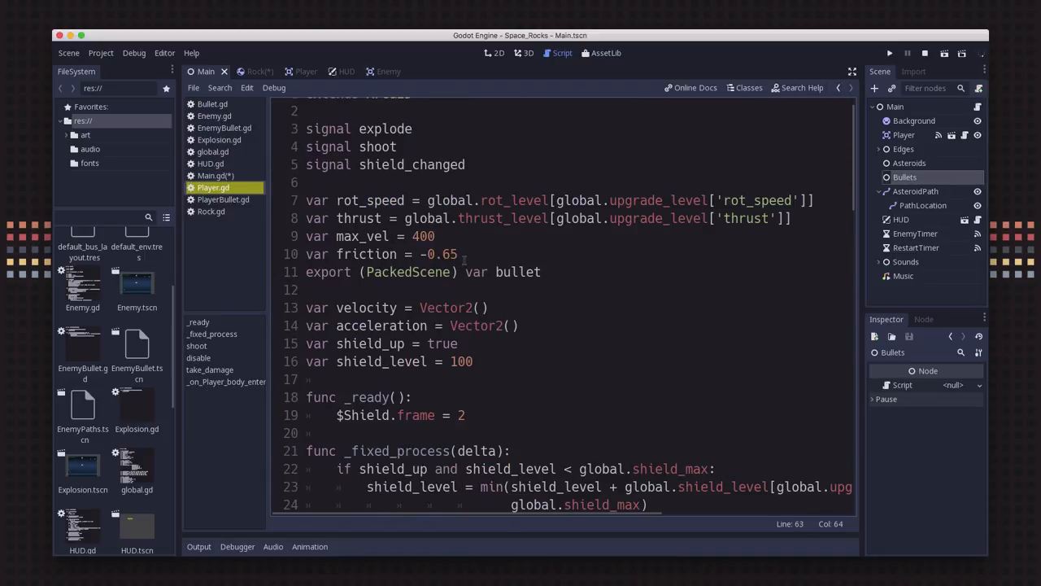
left_click(527, 272)
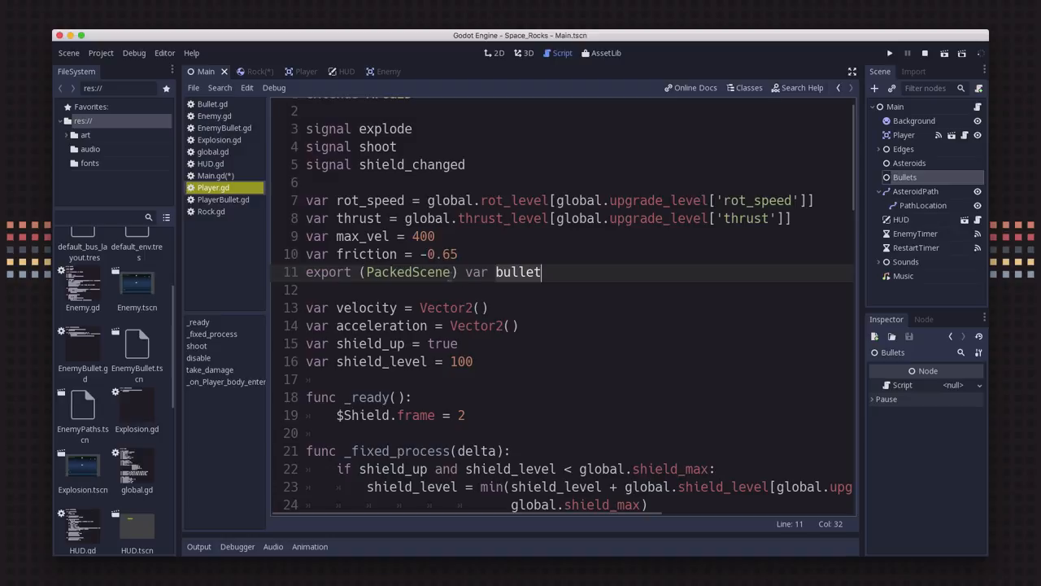
Step: Pick out bullet in the emit_signal call and scroll to the shoot() function
scroll("down", 3)
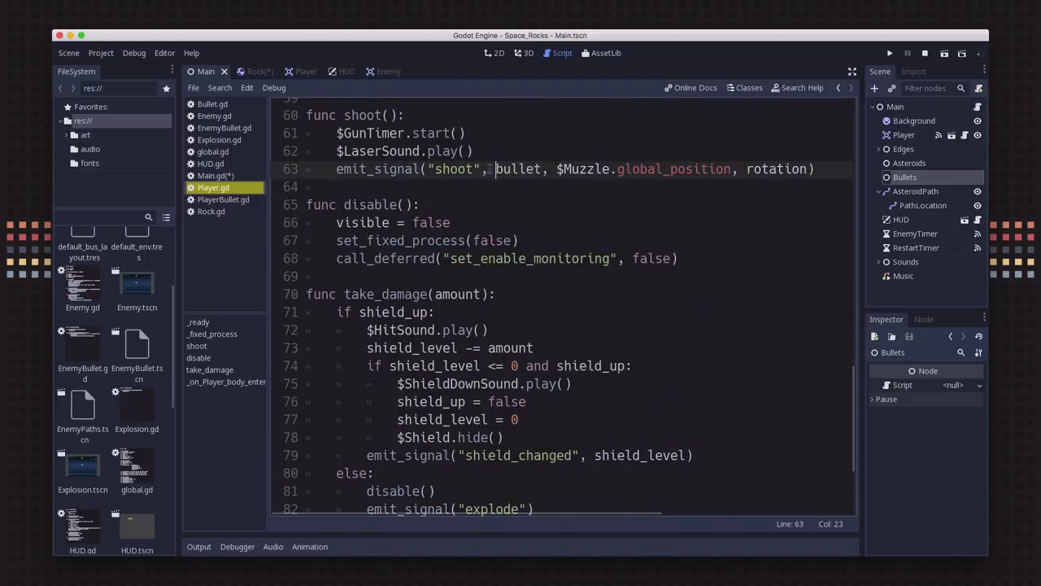
double_click(518, 167)
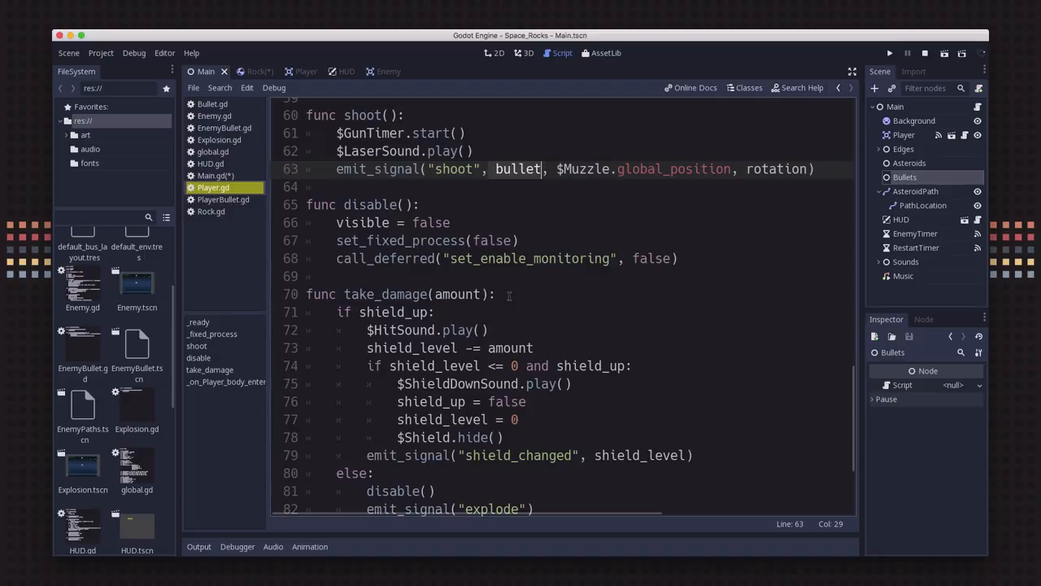
mouse_move(501, 342)
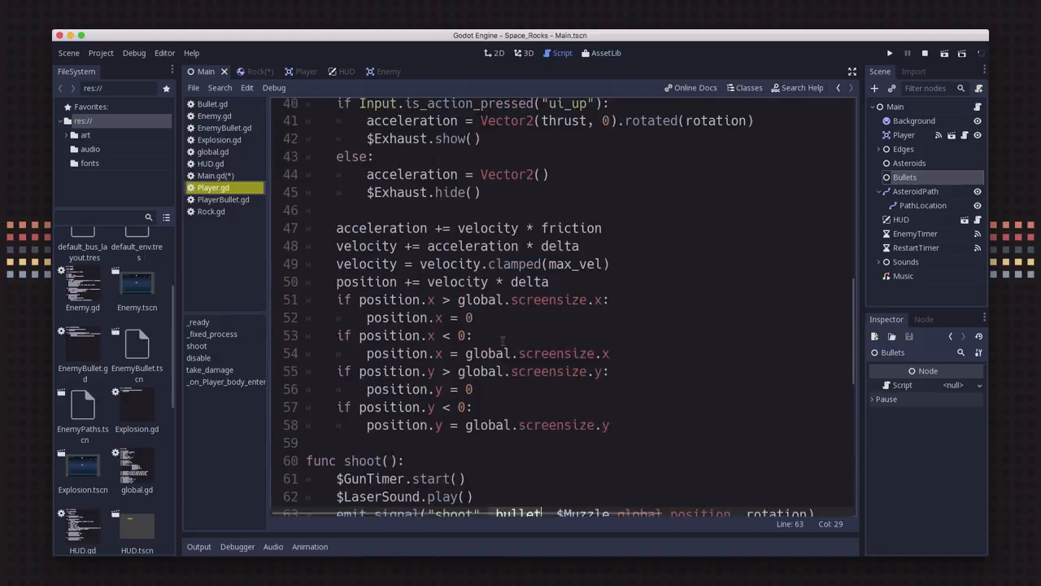
scroll("down", 3)
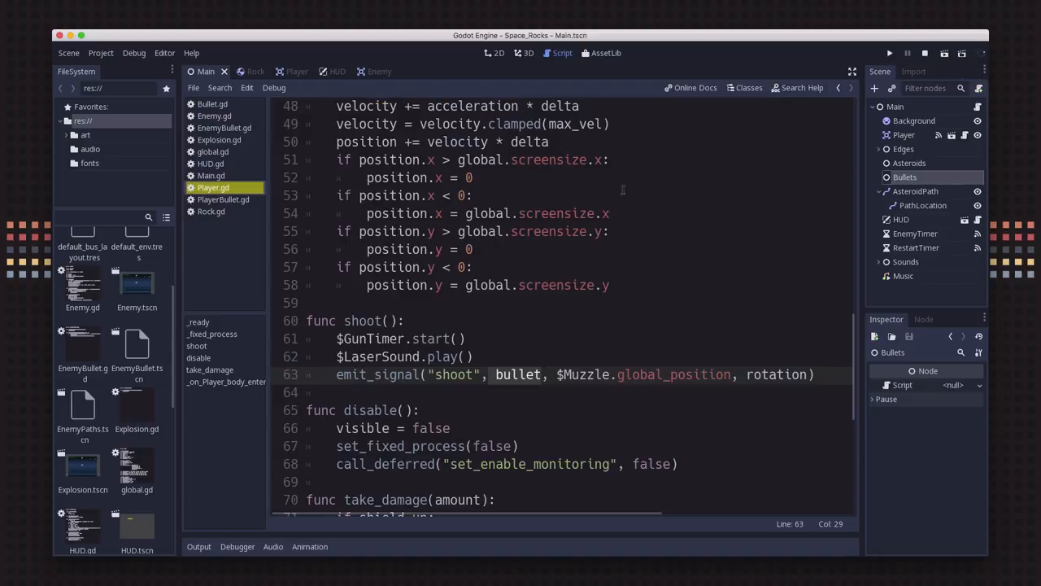
Step: Run the project with Play (F5) to test the converted game
left_click(890, 54)
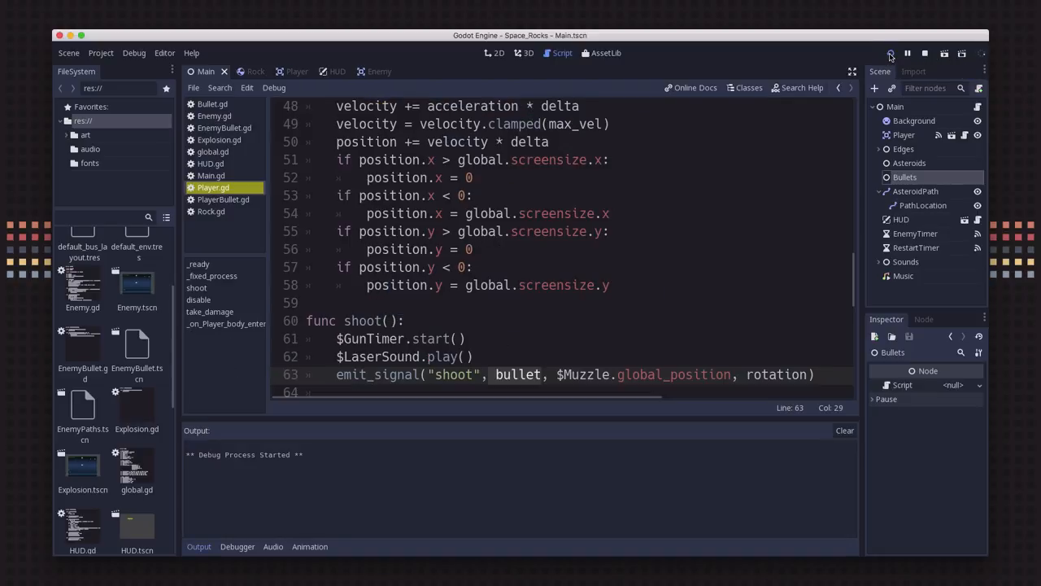
left_click(890, 54)
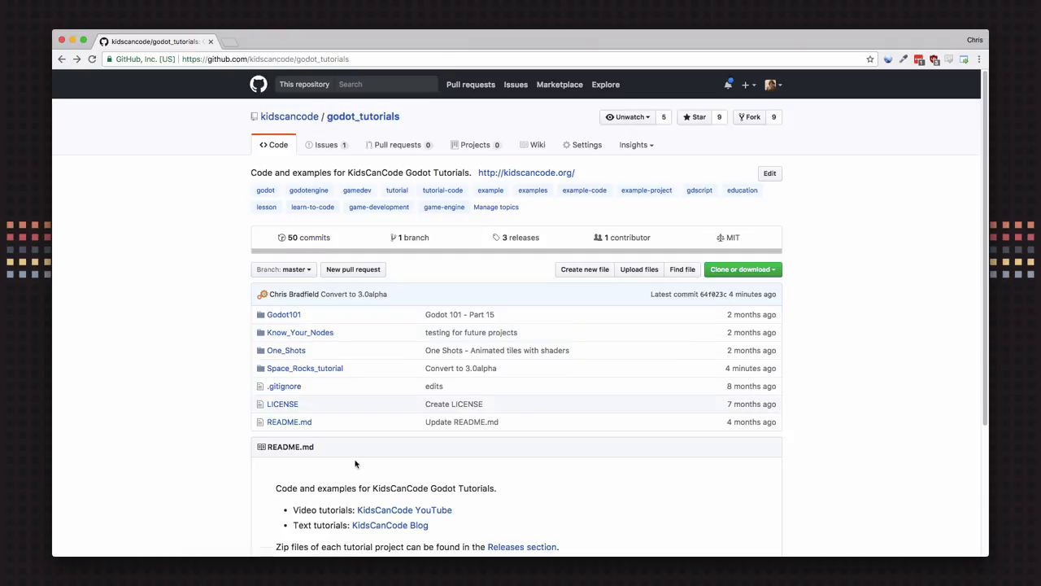
mouse_move(299, 332)
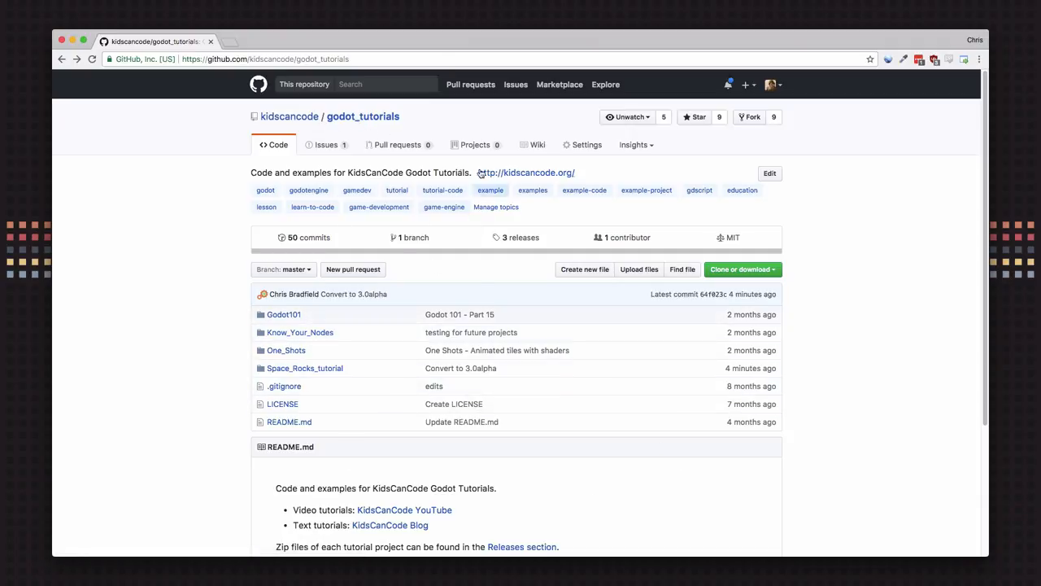
mouse_move(604, 287)
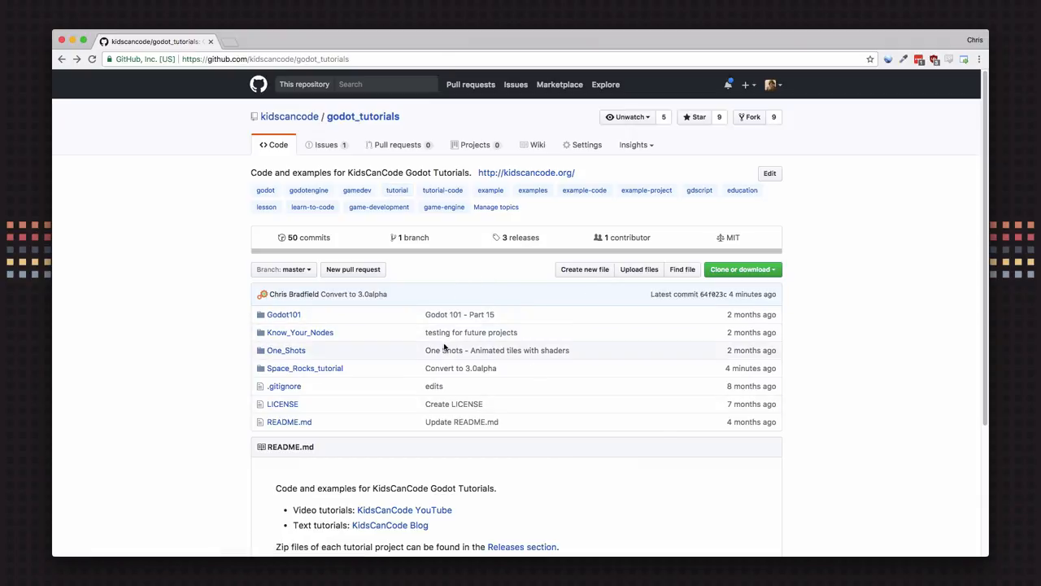
mouse_move(399, 392)
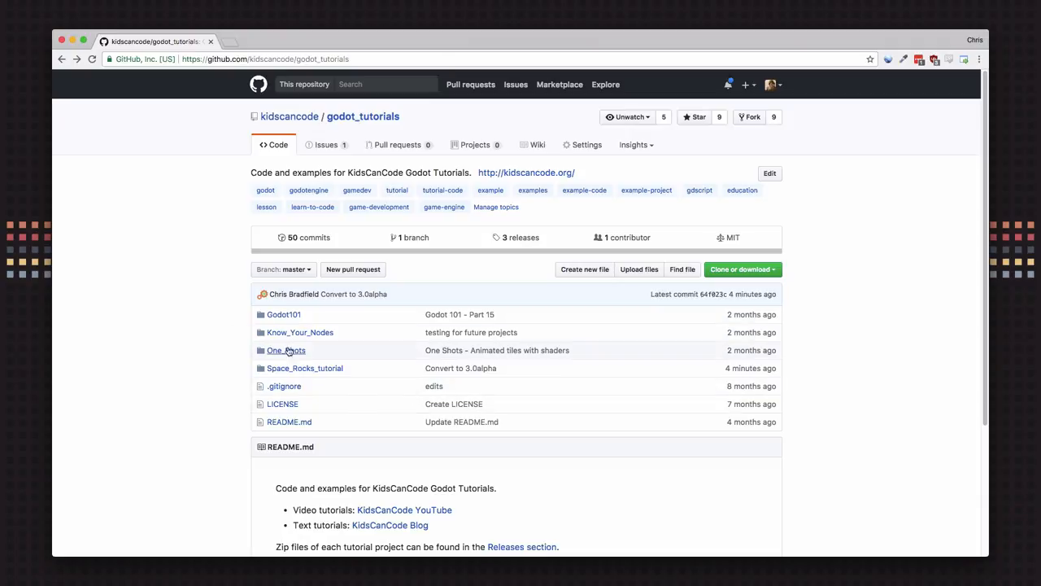
mouse_move(395, 404)
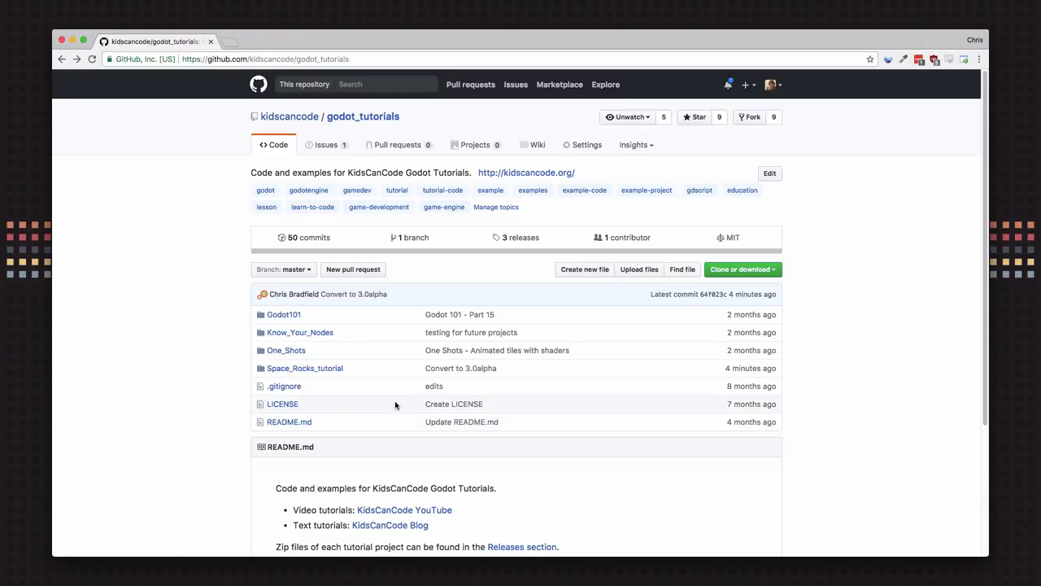
mouse_move(416, 373)
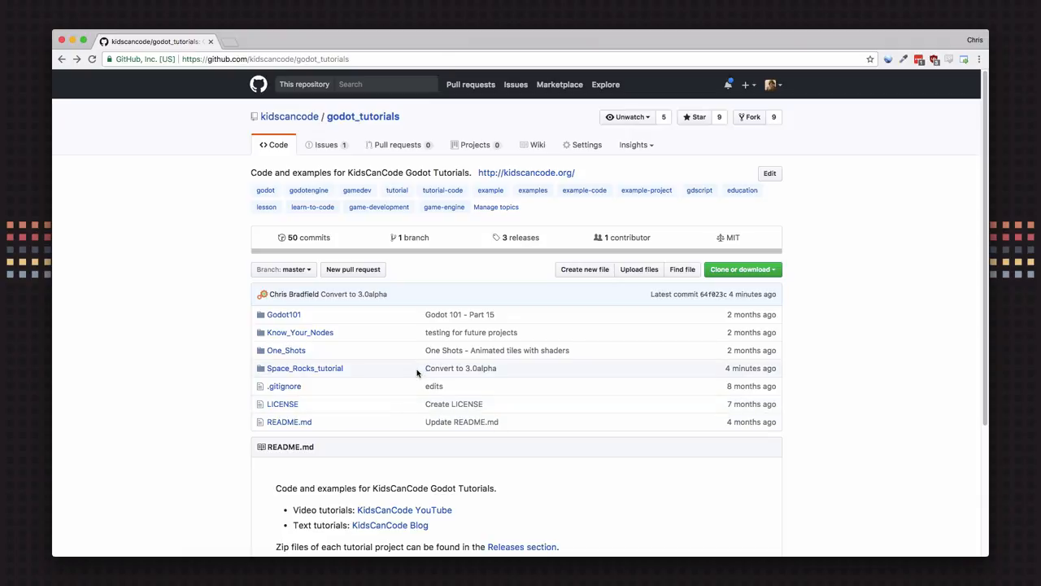